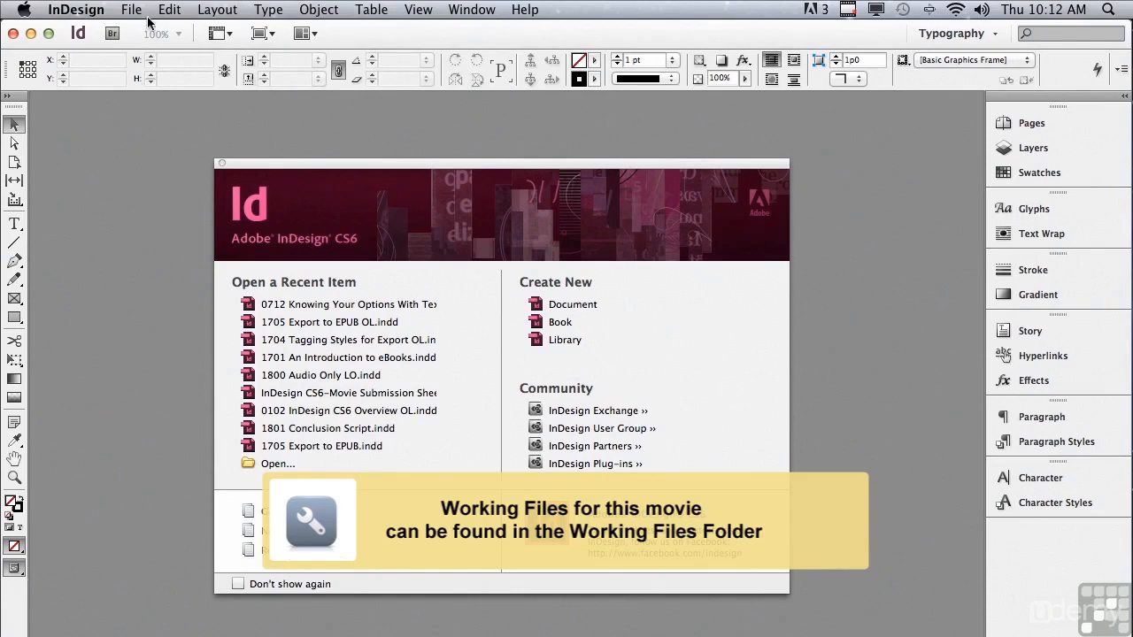
Open '0712 Knowing Your Options With Text Frames.indd' from the InDesign CS6 Sample Layouts folder.
{"action": "left_click", "coordinate": [131, 10]}
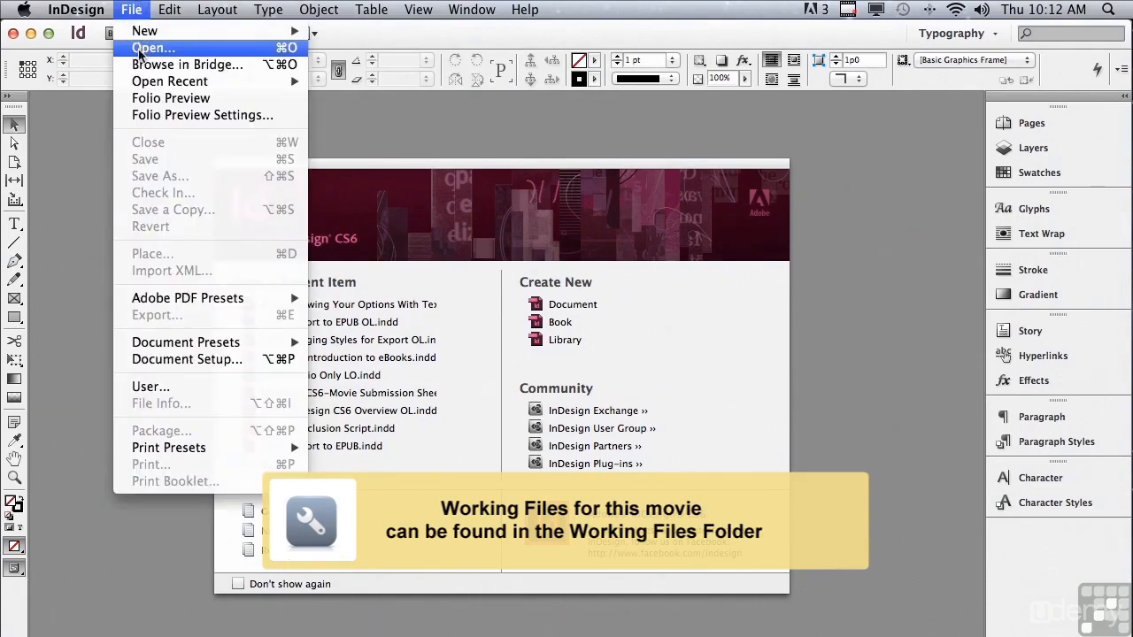
{"action": "left_click", "coordinate": [152, 48]}
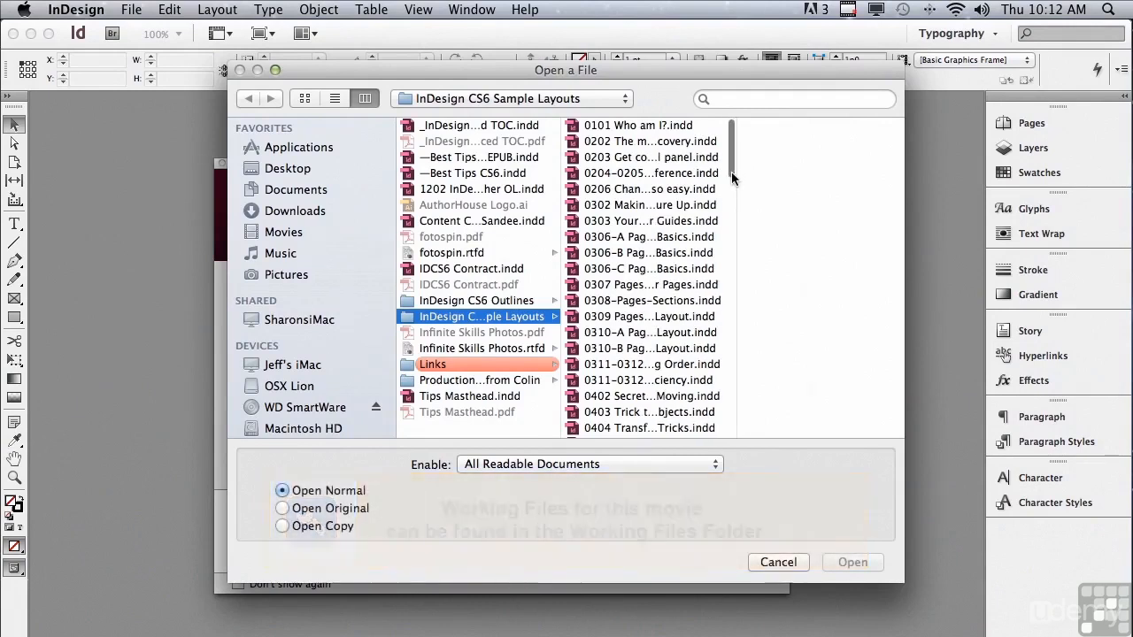
{"action": "scroll", "scroll_direction": "down", "scroll_amount": 3}
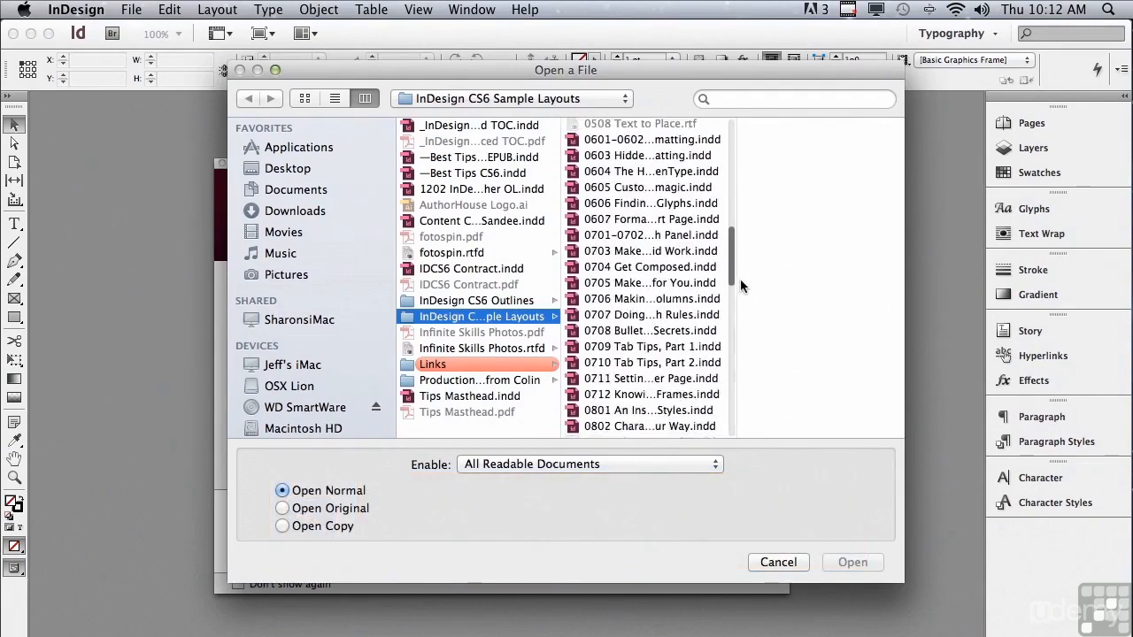
{"action": "left_click", "coordinate": [634, 376]}
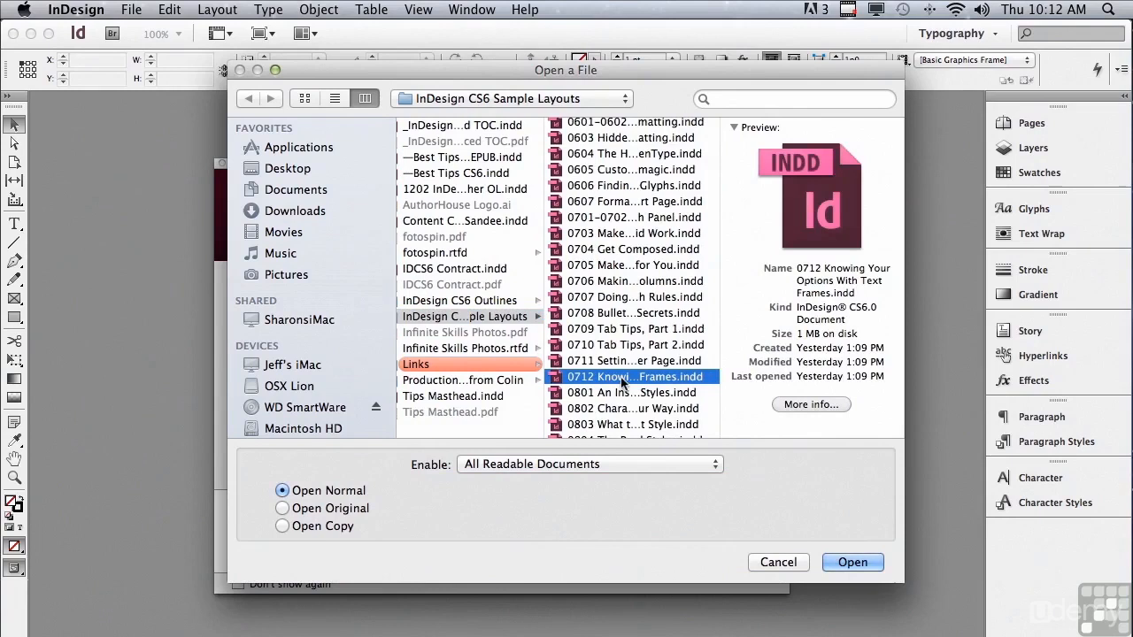
{"action": "mouse_move", "coordinate": [781, 501]}
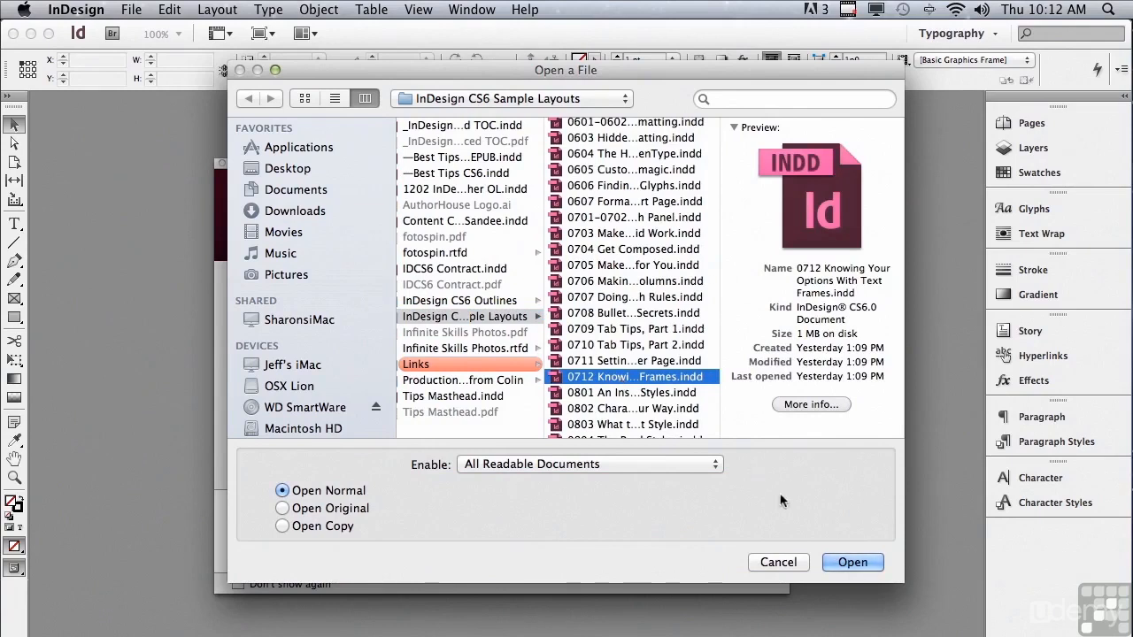
{"action": "left_click", "coordinate": [851, 562]}
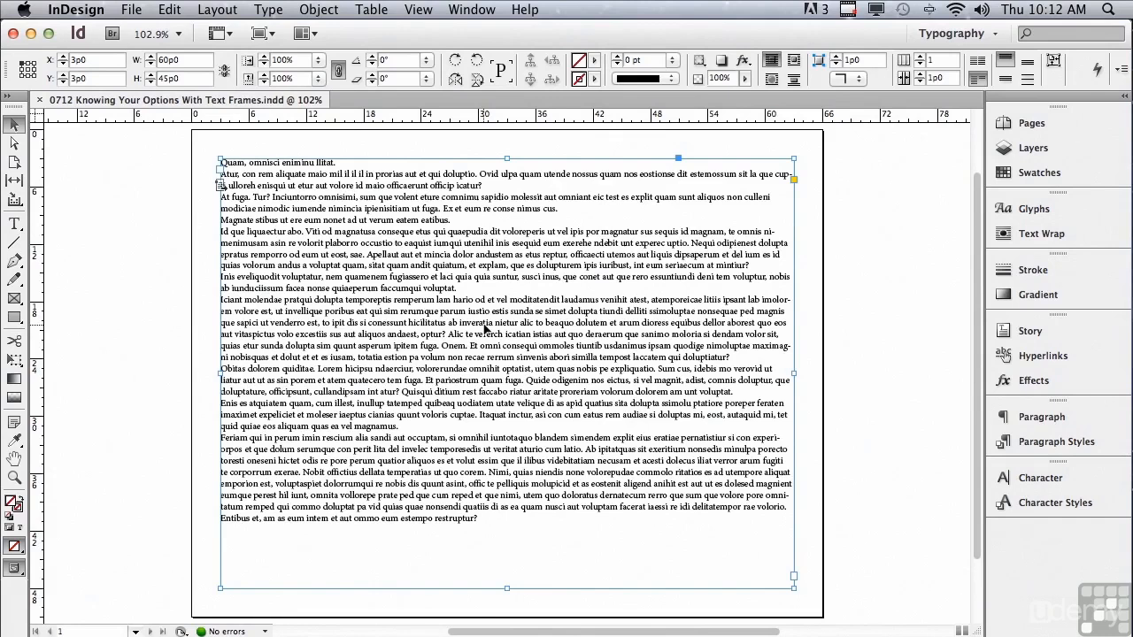
Open Text Frame Options for the selected body text frame from the Object menu.
{"action": "left_click", "coordinate": [317, 10]}
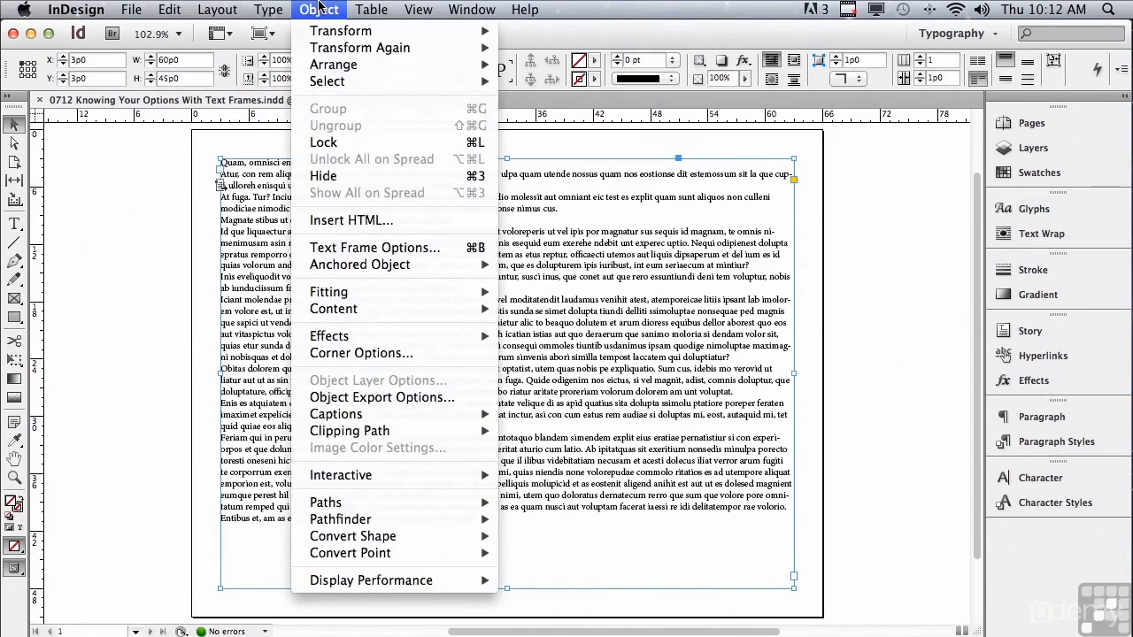
{"action": "mouse_move", "coordinate": [374, 246]}
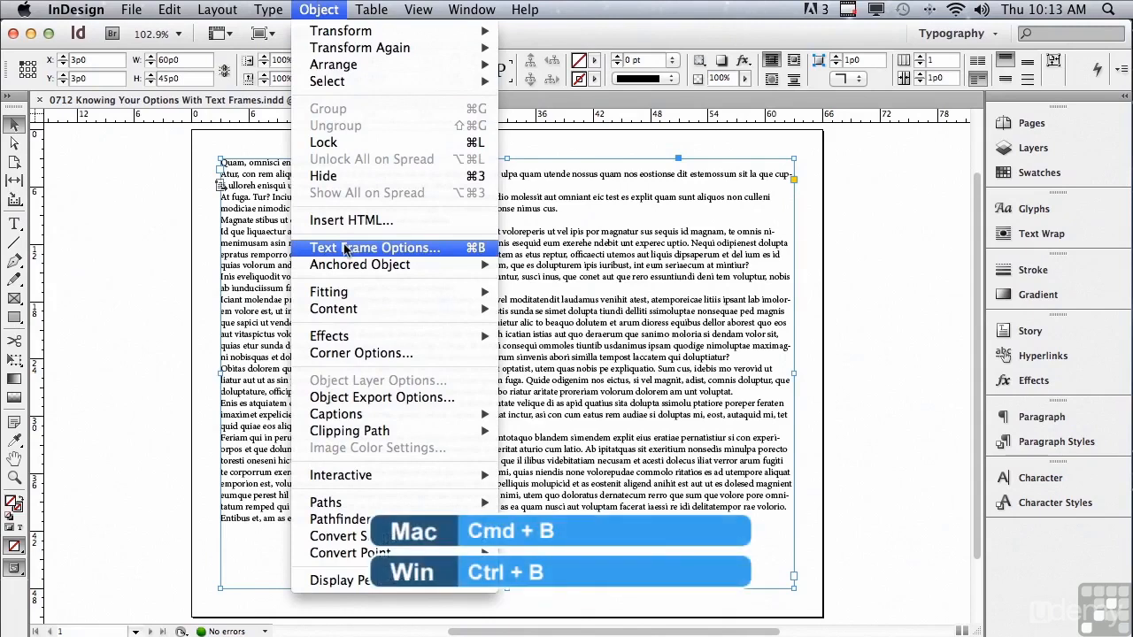
{"action": "left_click", "coordinate": [373, 248]}
{"action": "type", "text": "2"}
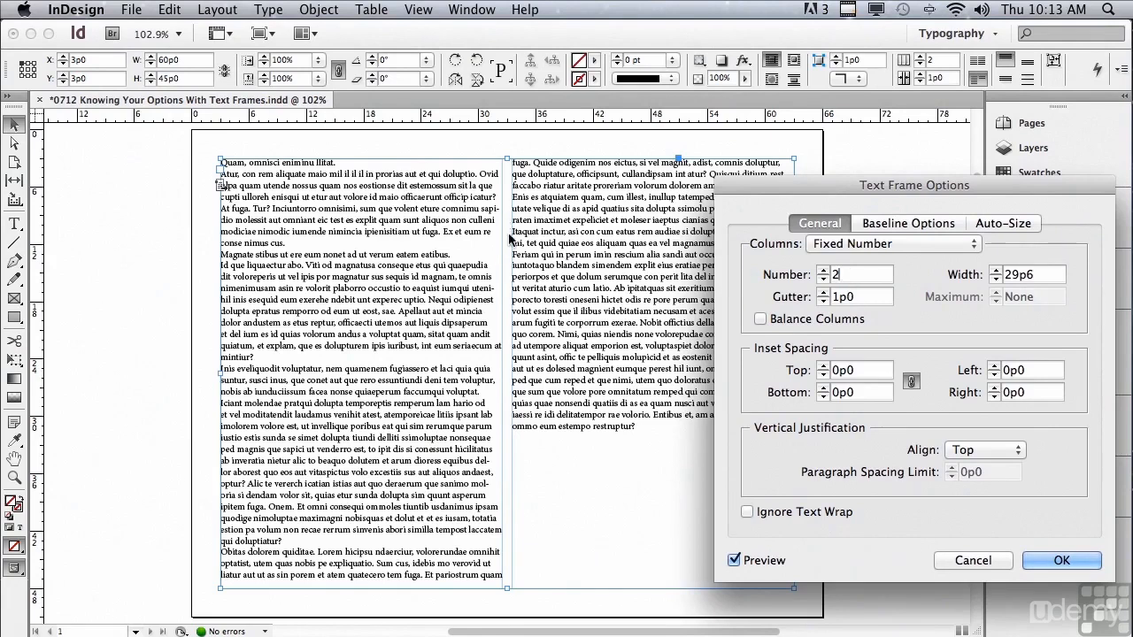
{"action": "mouse_move", "coordinate": [637, 291]}
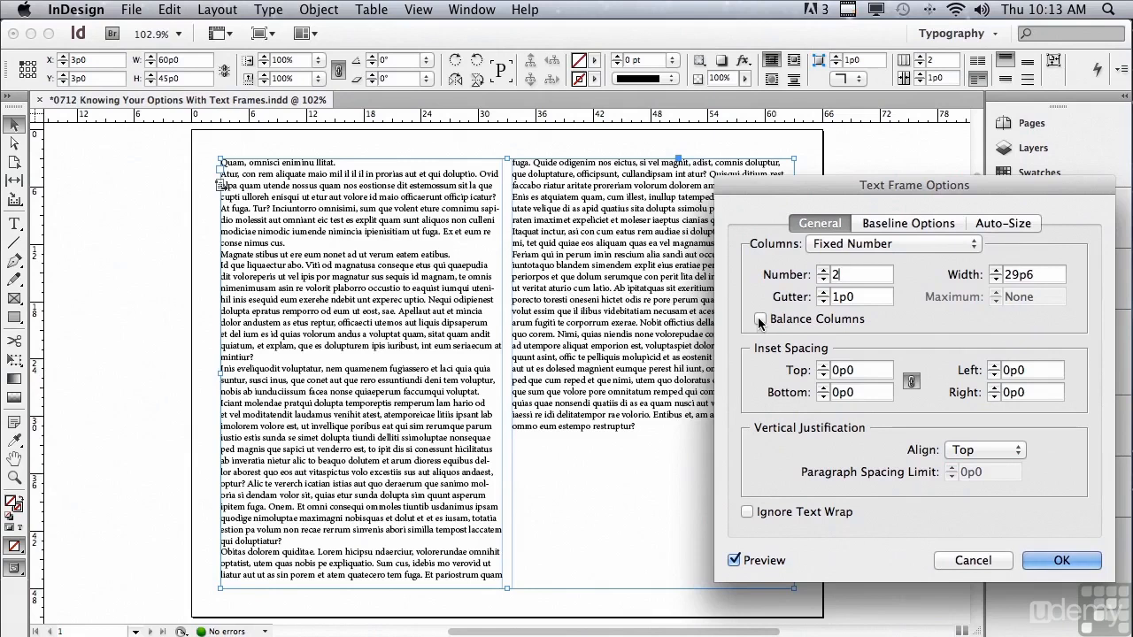
Preview two columns with Balance Columns on, then turn balancing off and select the Number field.
{"action": "left_click", "coordinate": [759, 319]}
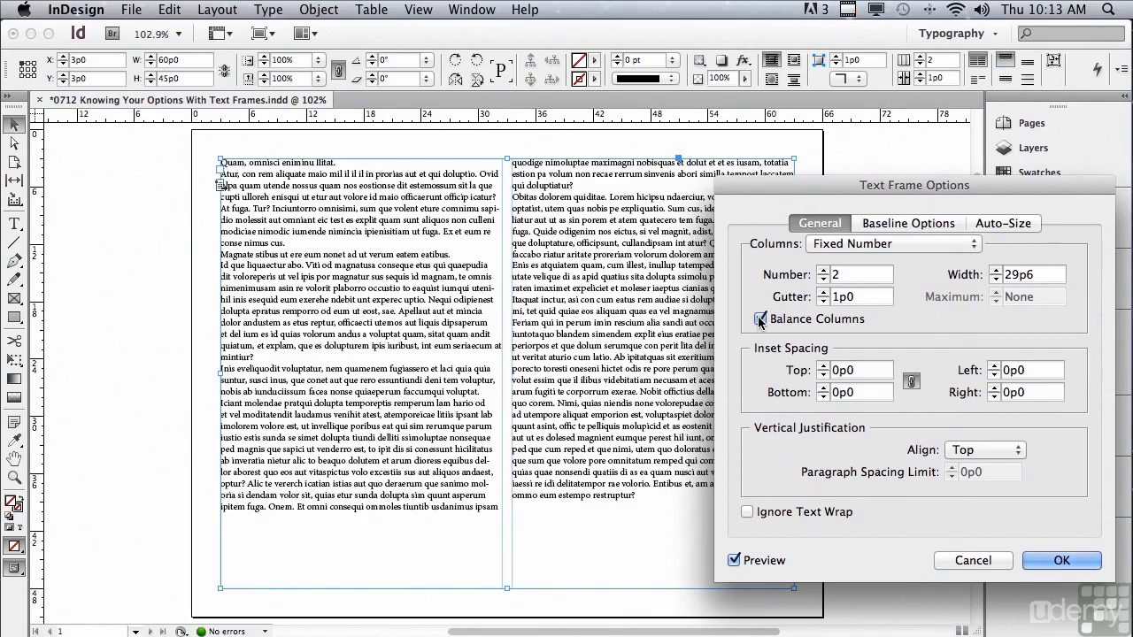
{"action": "left_click", "coordinate": [759, 318]}
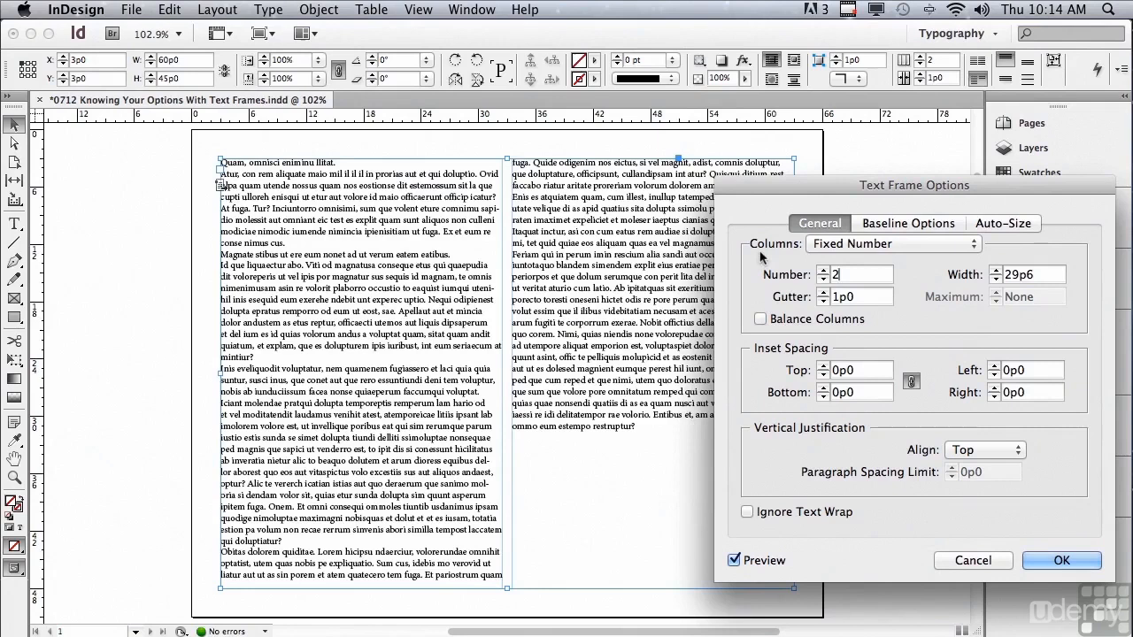
{"action": "mouse_move", "coordinate": [788, 261]}
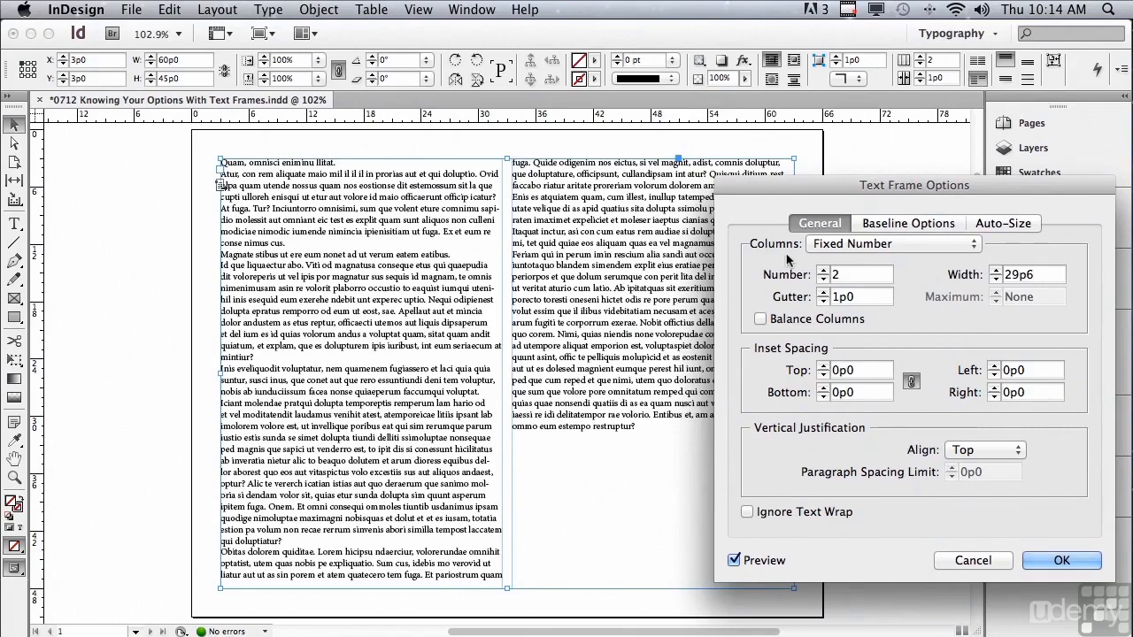
{"action": "mouse_move", "coordinate": [834, 254]}
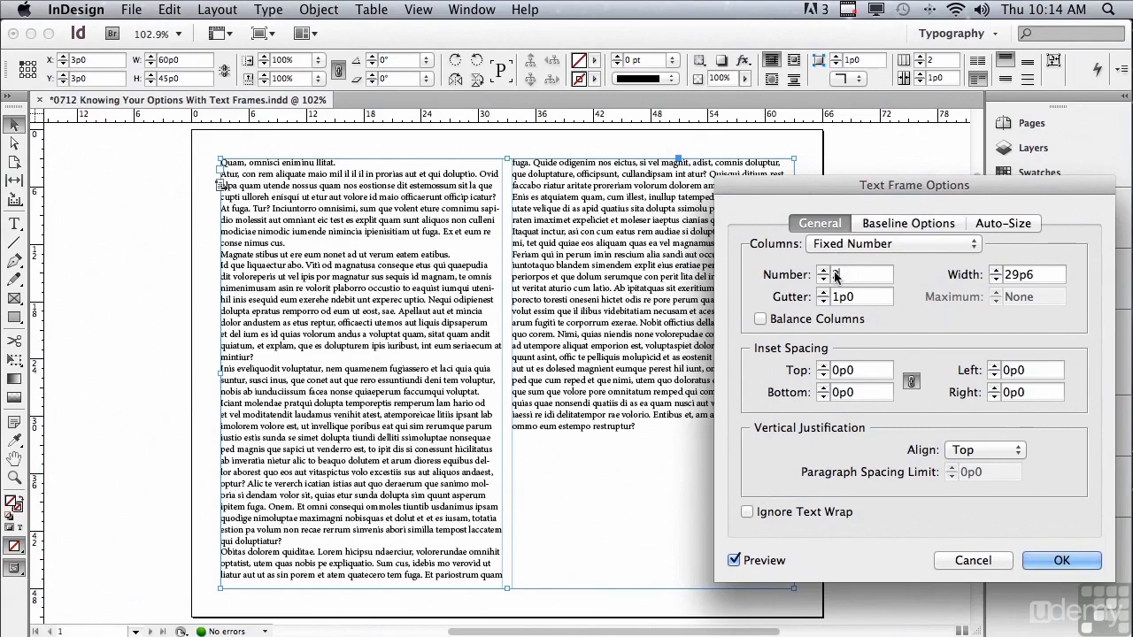
{"action": "left_click", "coordinate": [823, 270]}
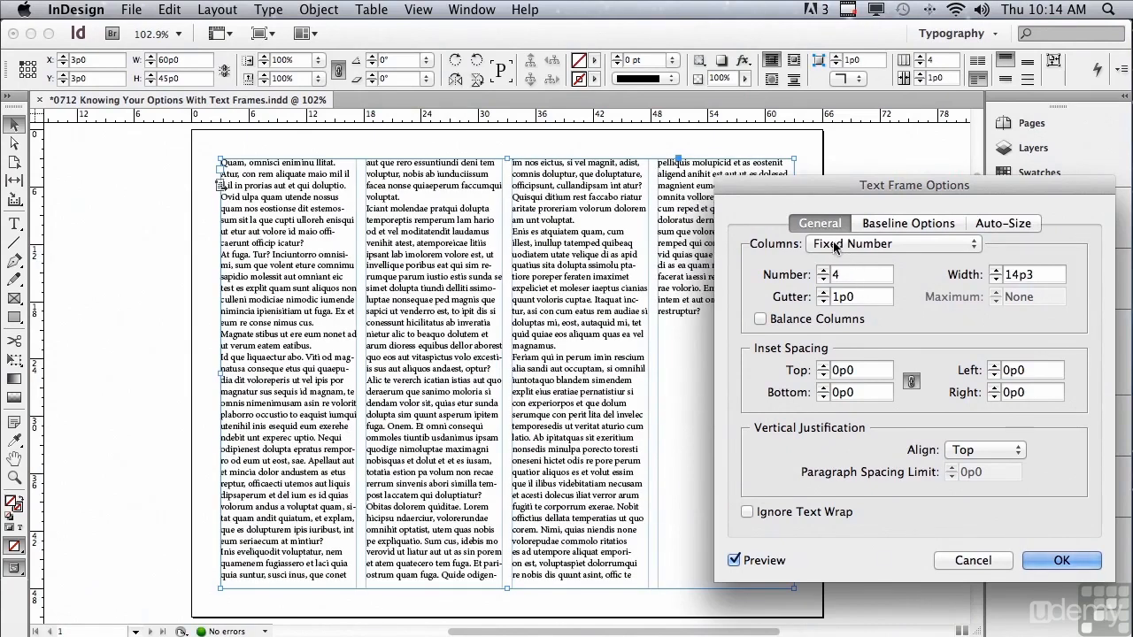
Switch the four 14p3-wide columns to Fixed Width.
{"action": "left_click", "coordinate": [893, 243]}
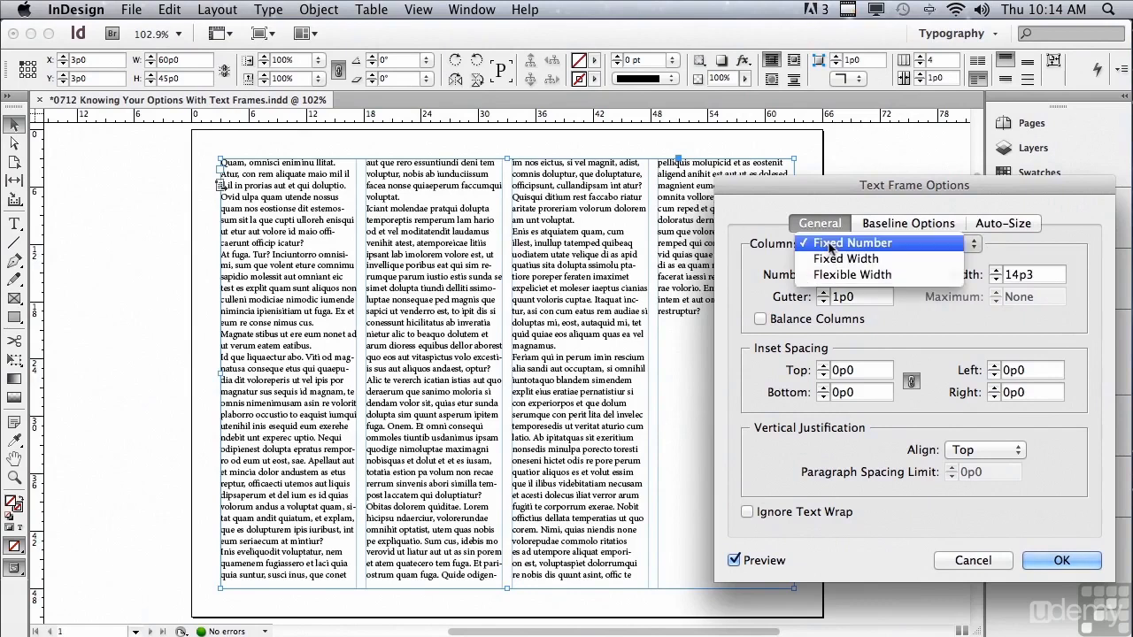
{"action": "mouse_move", "coordinate": [845, 259]}
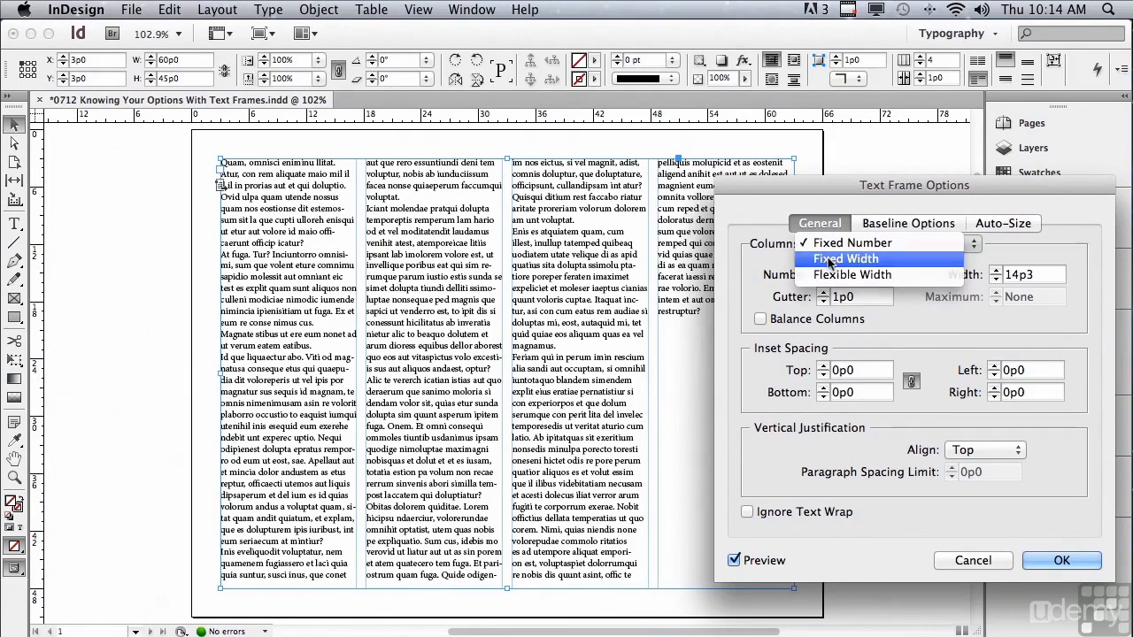
{"action": "left_click", "coordinate": [845, 258]}
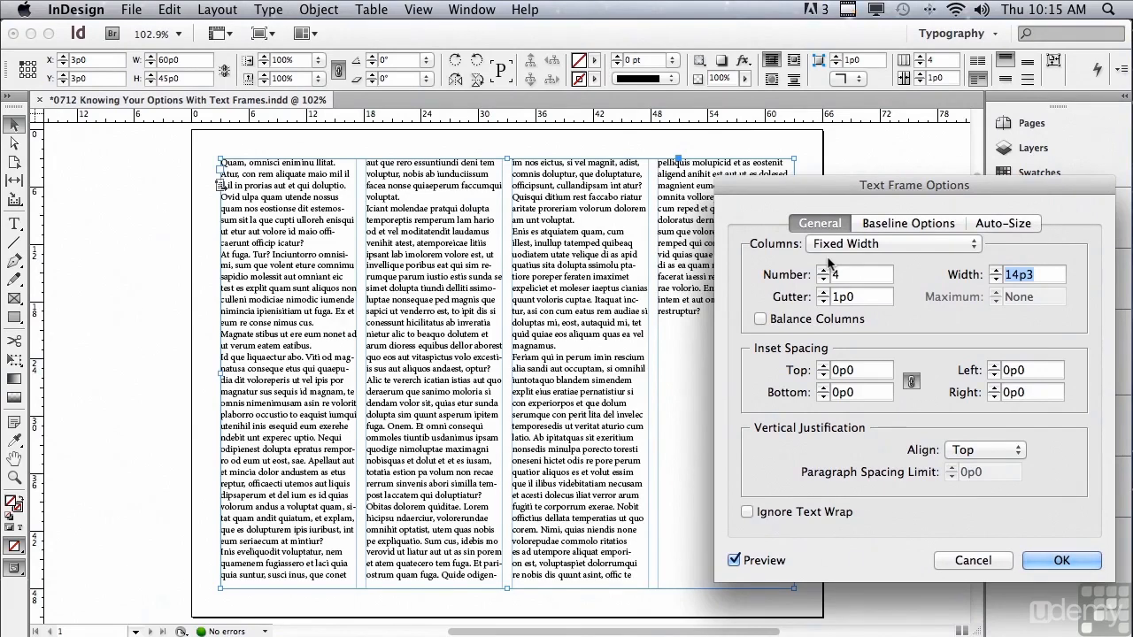
Apply the fixed-width settings and resize the frame back to four columns at 60p0.
{"action": "left_click", "coordinate": [1060, 560]}
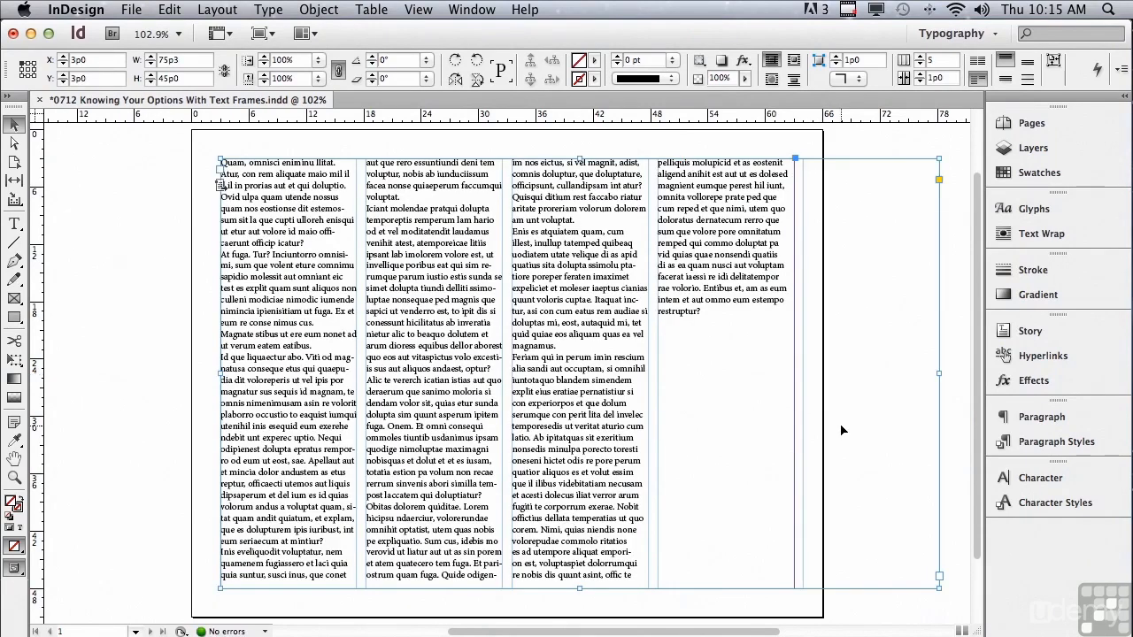
{"action": "left_click_drag", "start_coordinate": [938, 373], "coordinate": [969, 373]}
{"action": "type", "text": "4"}
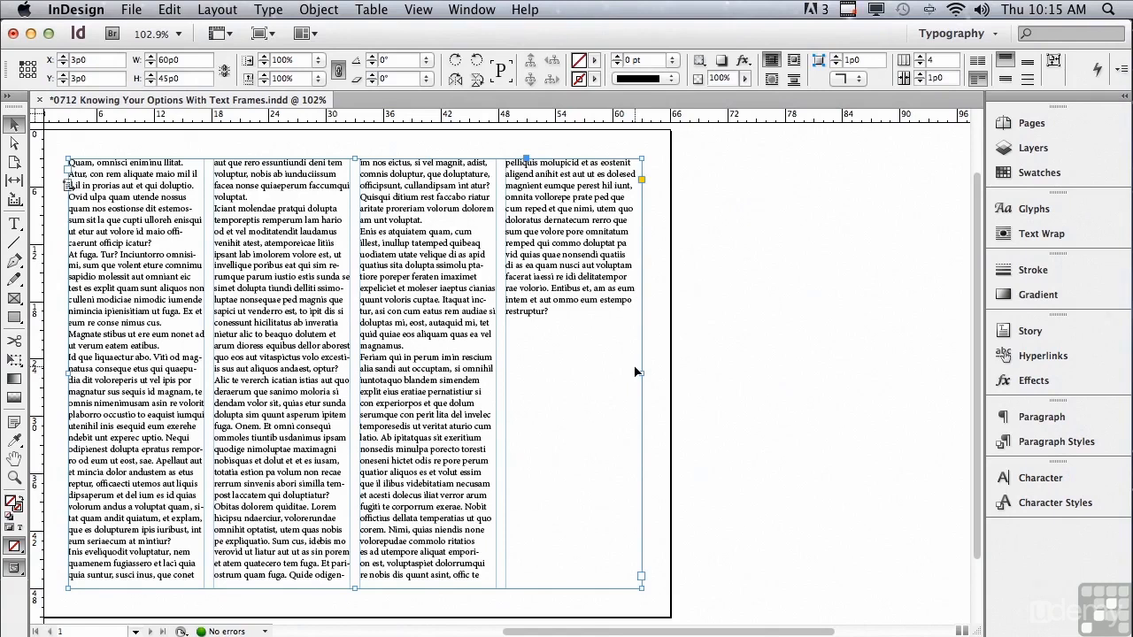
{"action": "mouse_move", "coordinate": [570, 379]}
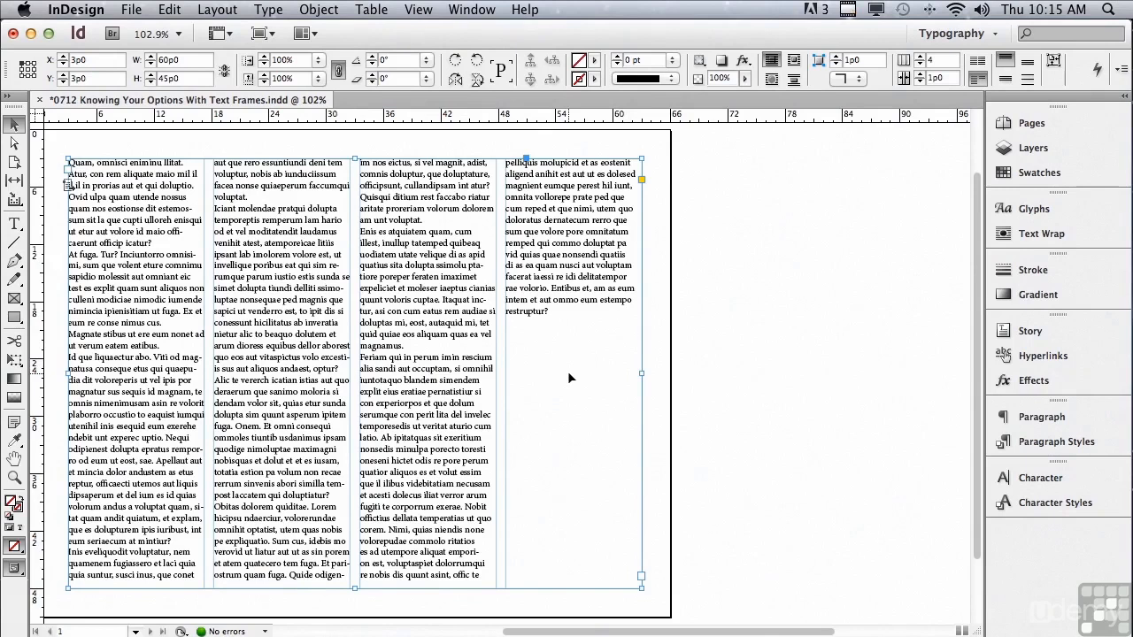
{"action": "mouse_move", "coordinate": [601, 395]}
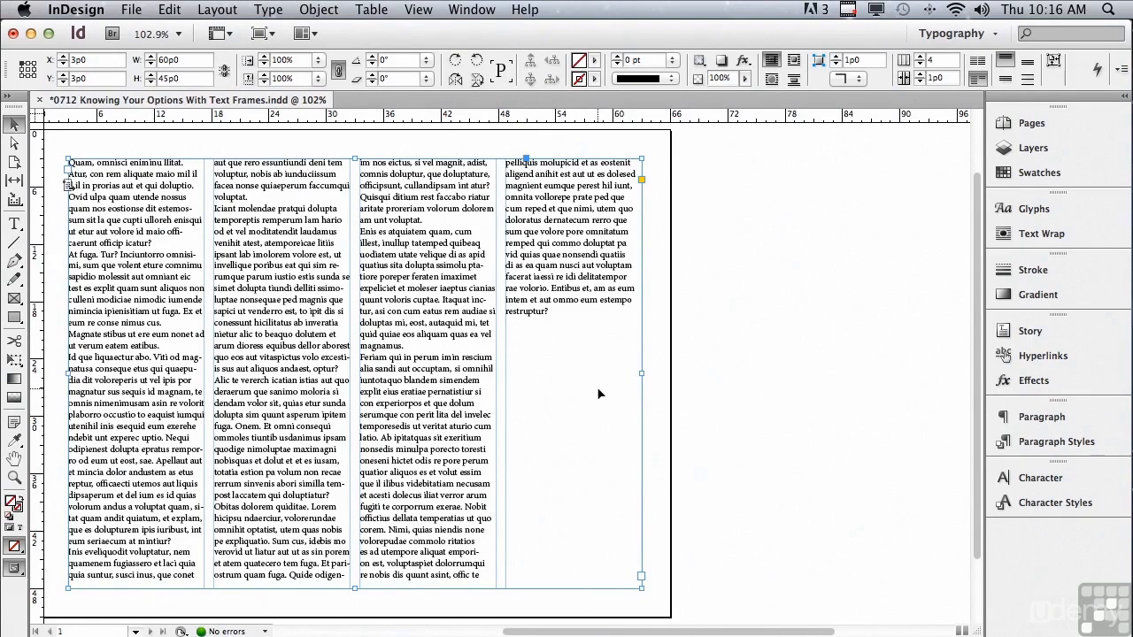
Try Flexible Width columns, then return to Fixed Number with four columns.
{"action": "left_click", "coordinate": [319, 9]}
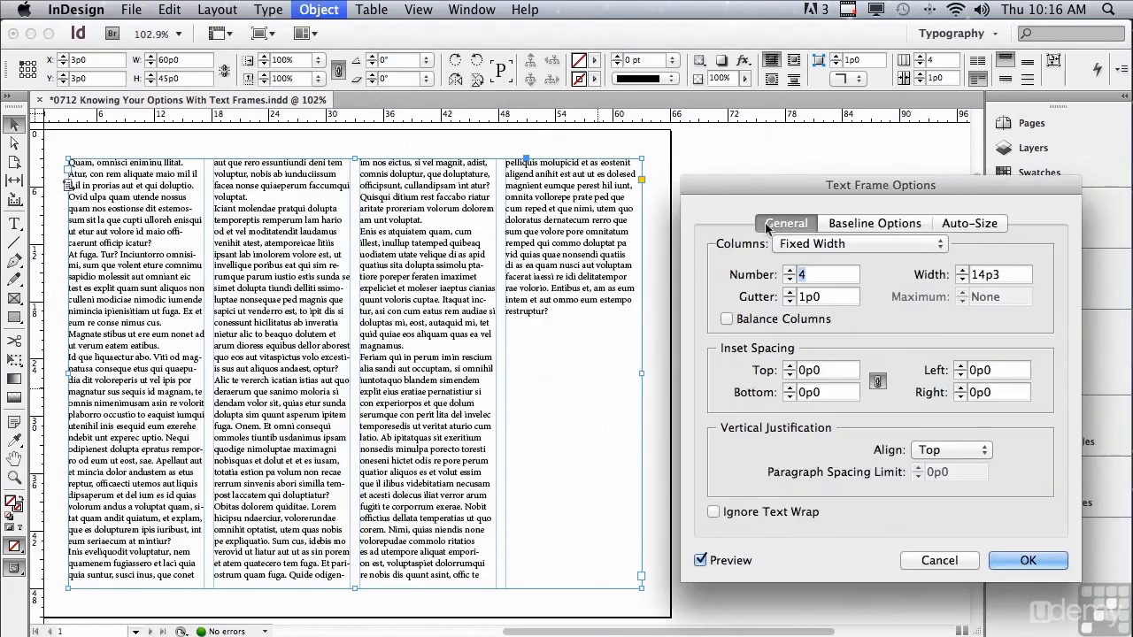
{"action": "left_click", "coordinate": [854, 243]}
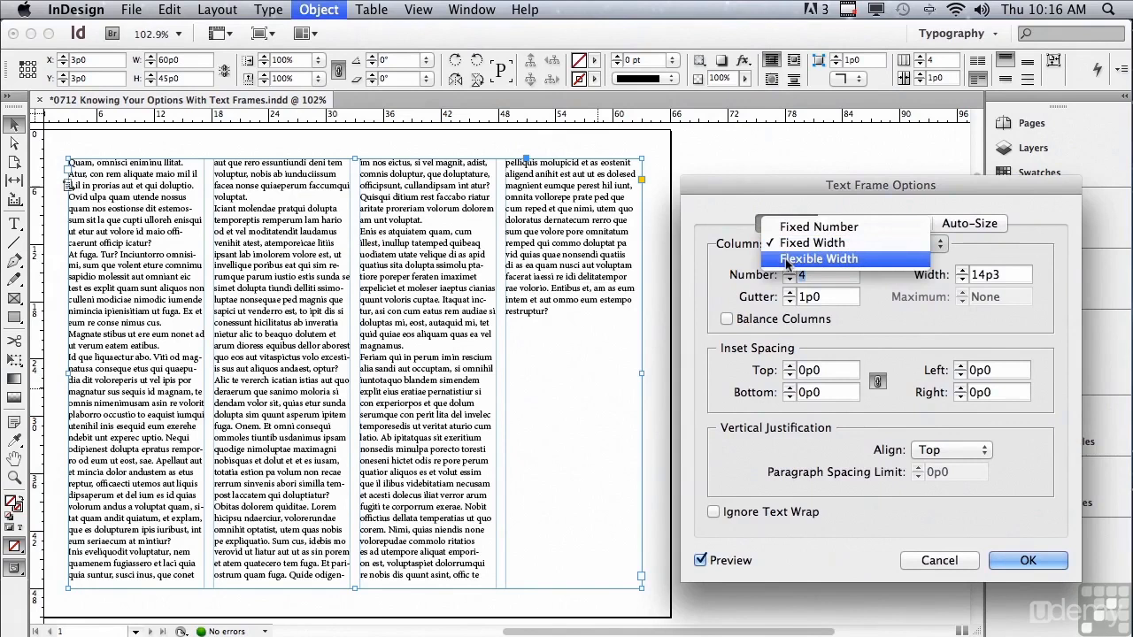
{"action": "left_click", "coordinate": [817, 259]}
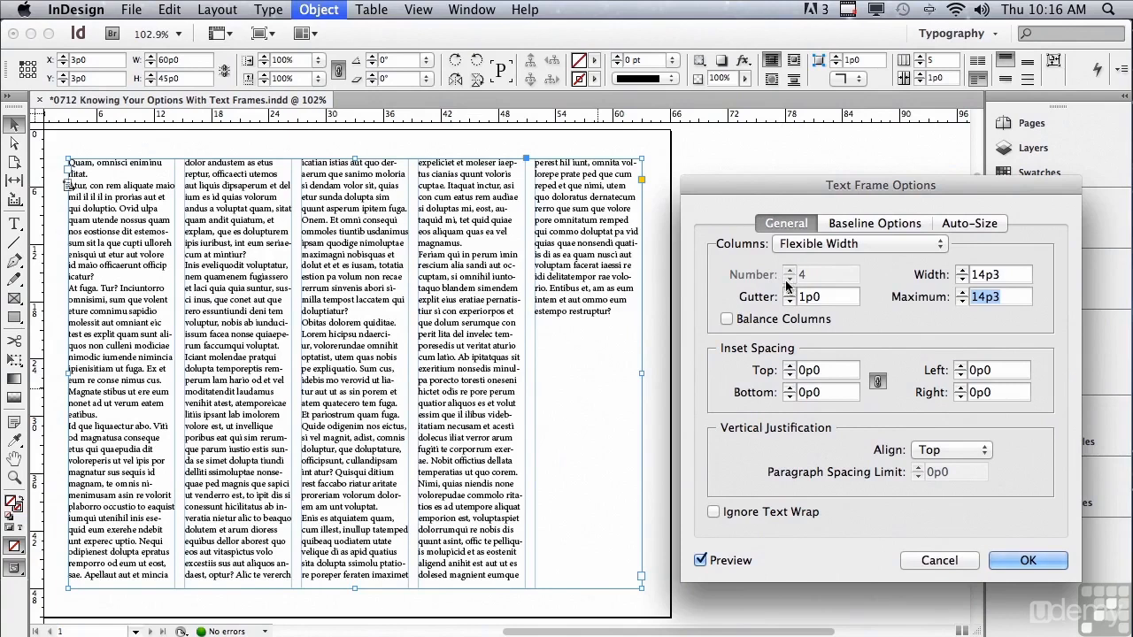
{"action": "mouse_move", "coordinate": [805, 288]}
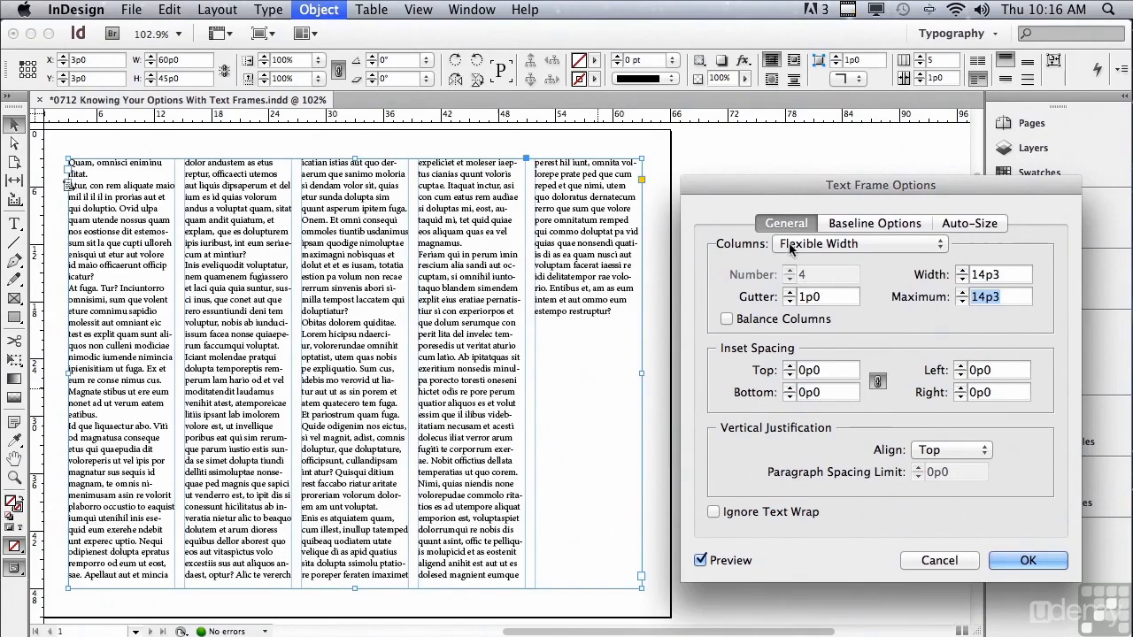
{"action": "left_click", "coordinate": [854, 244]}
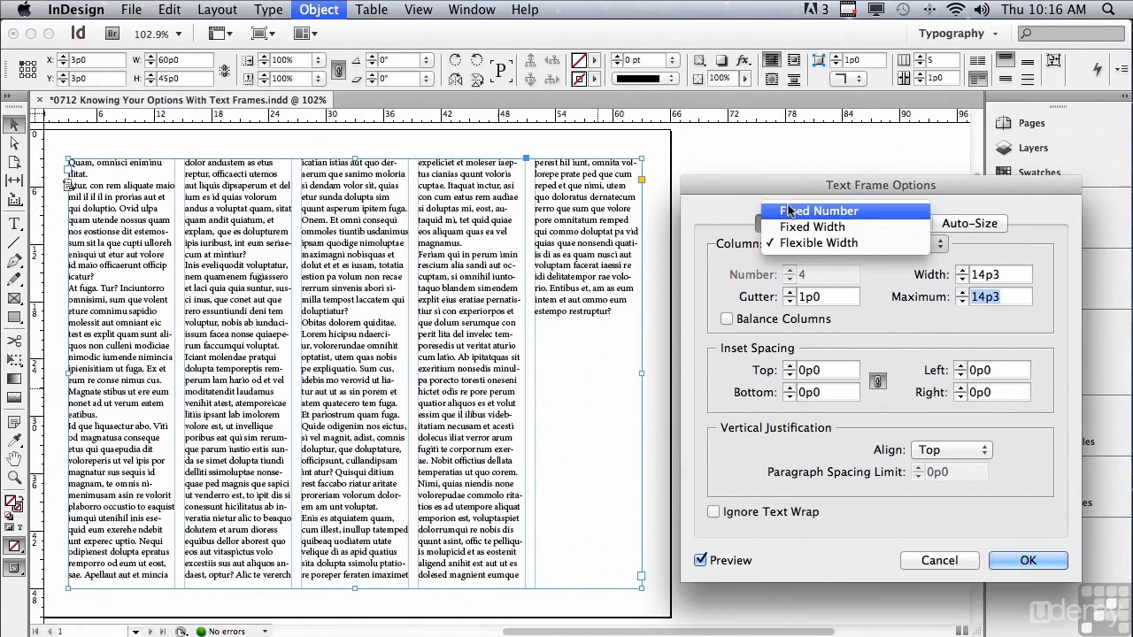
{"action": "left_click", "coordinate": [818, 210]}
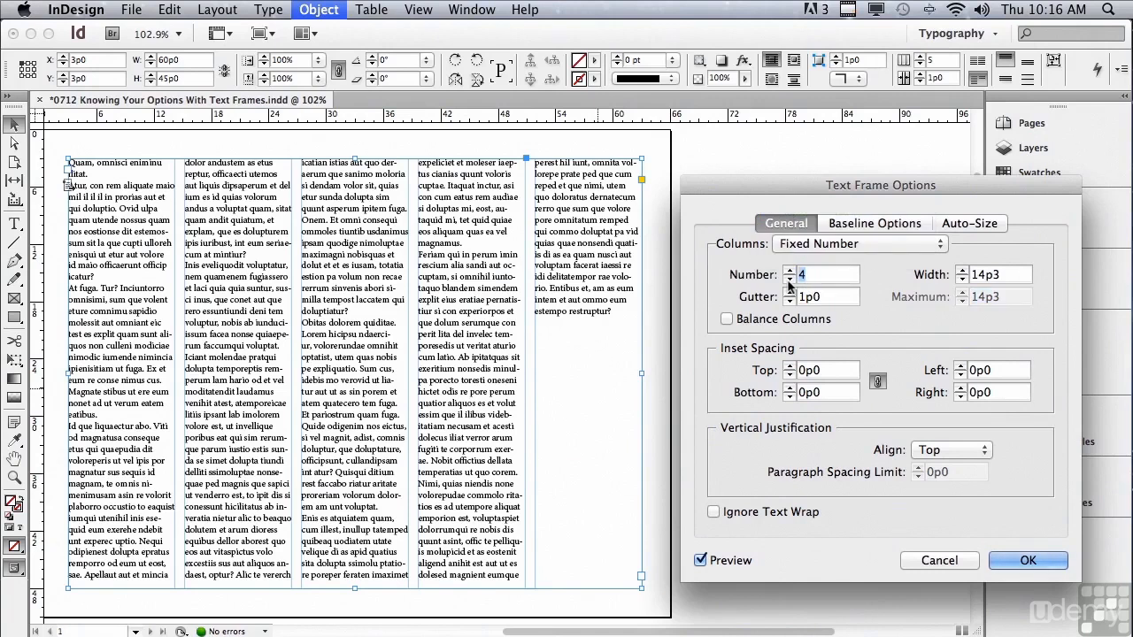
Set one column with linked 1p0 inset spacing on top, bottom, left and right.
{"action": "left_click", "coordinate": [791, 278]}
{"action": "type", "text": "1"}
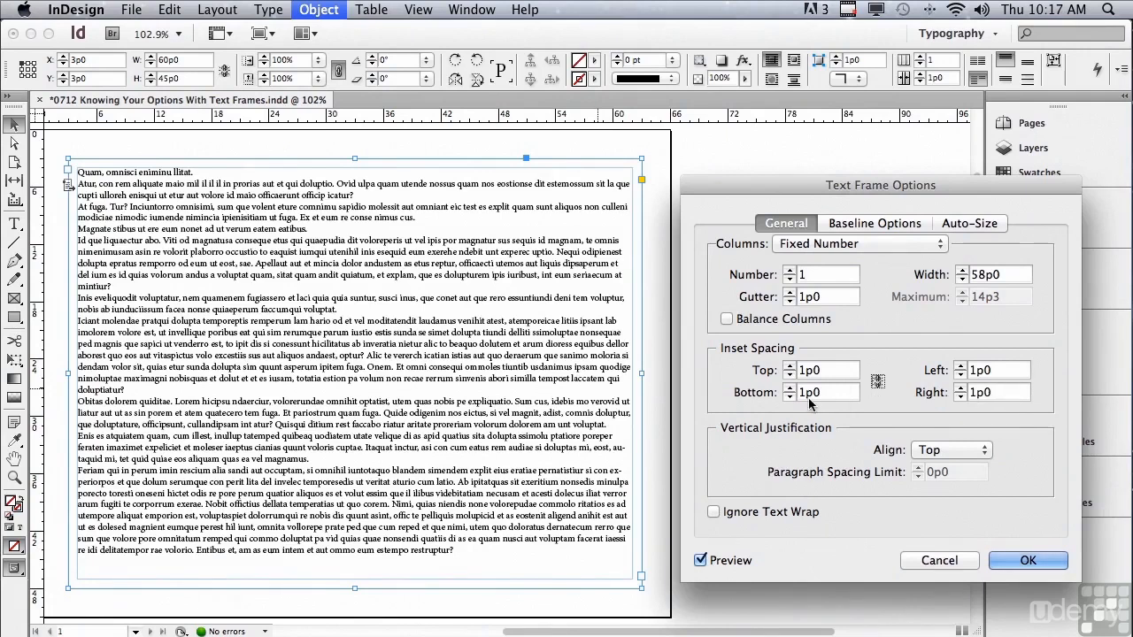
{"action": "mouse_move", "coordinate": [878, 380]}
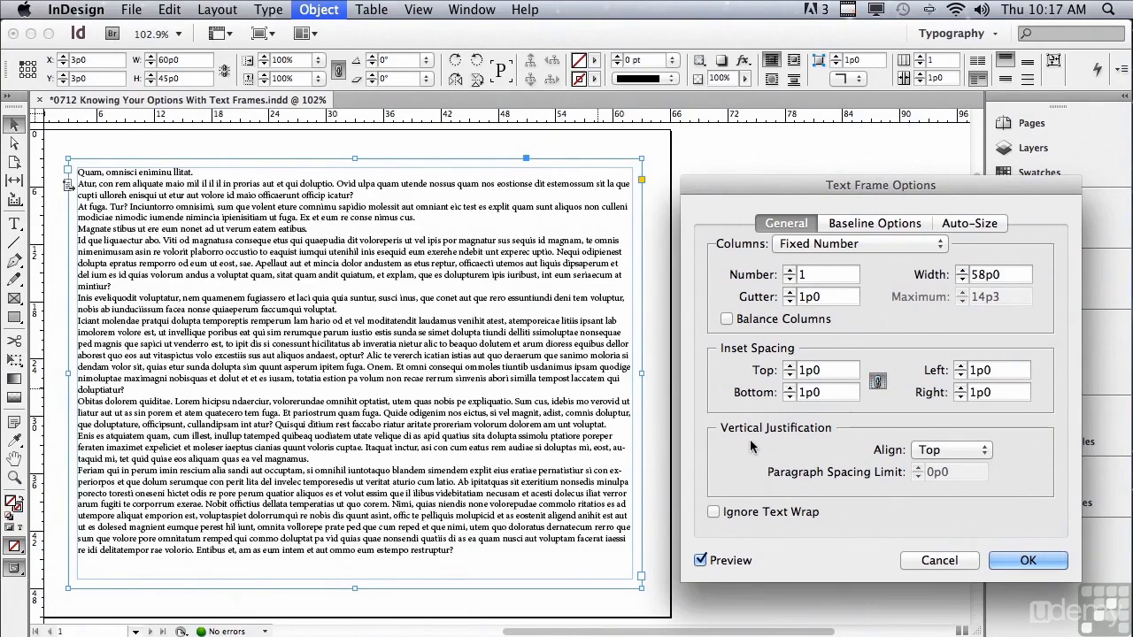
{"action": "mouse_move", "coordinate": [783, 446]}
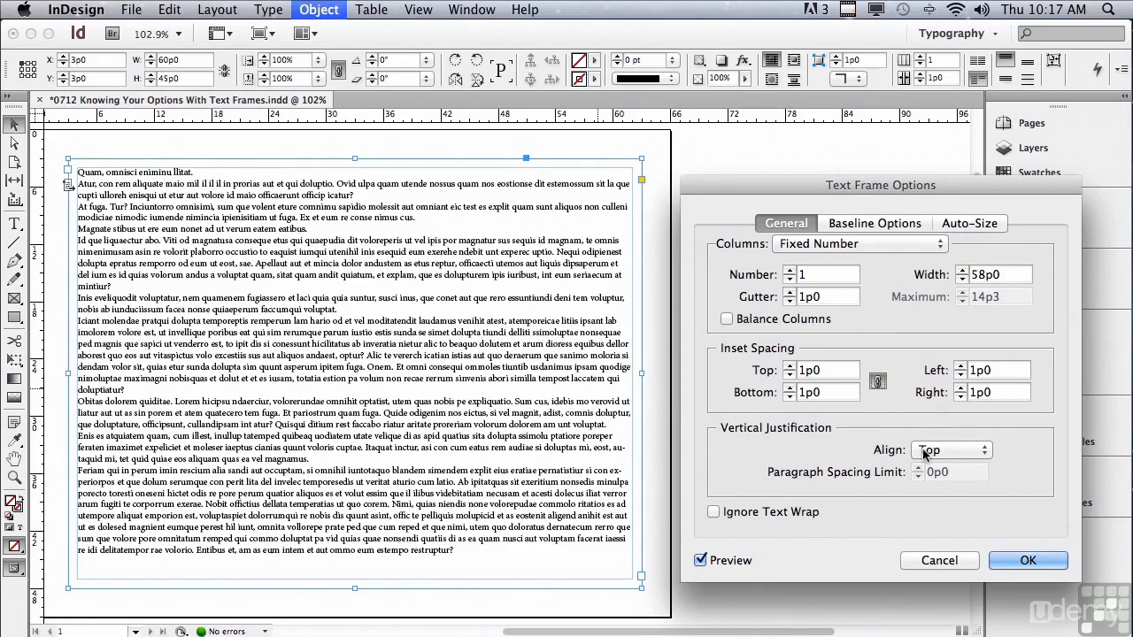
Try Center vertical justification, then set Align to Bottom.
{"action": "left_click", "coordinate": [951, 449]}
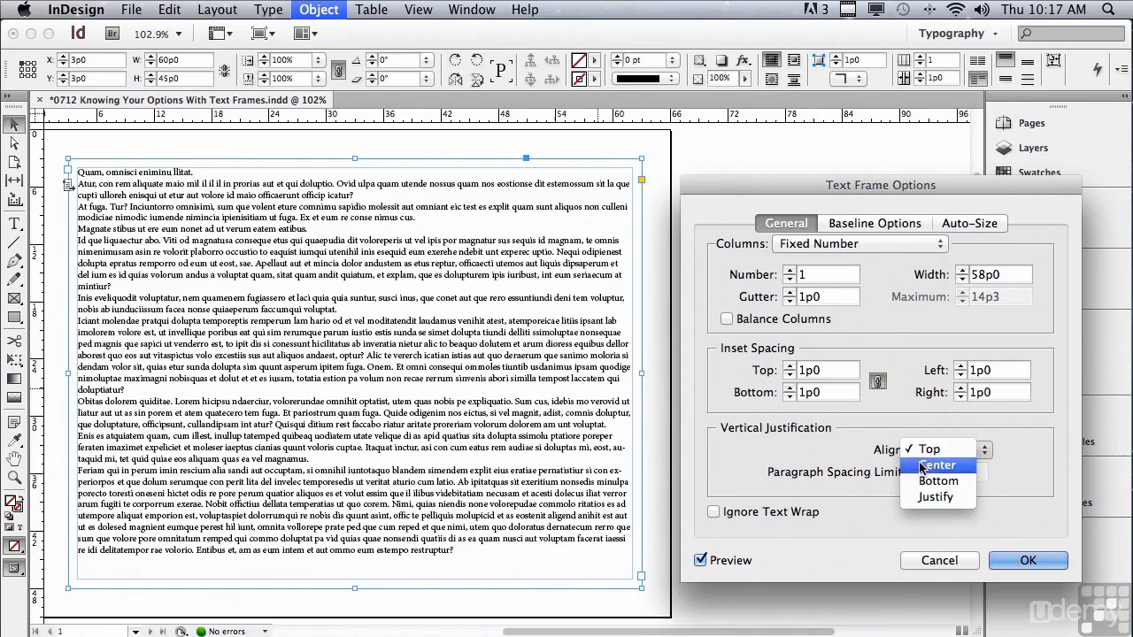
{"action": "left_click", "coordinate": [938, 465]}
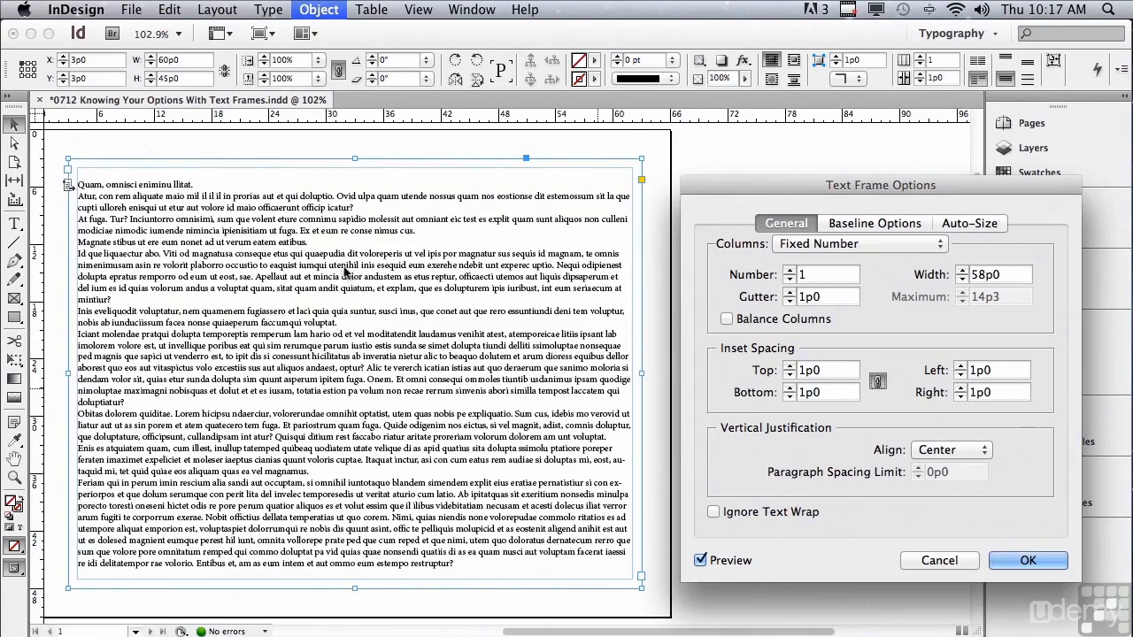
{"action": "mouse_move", "coordinate": [171, 160]}
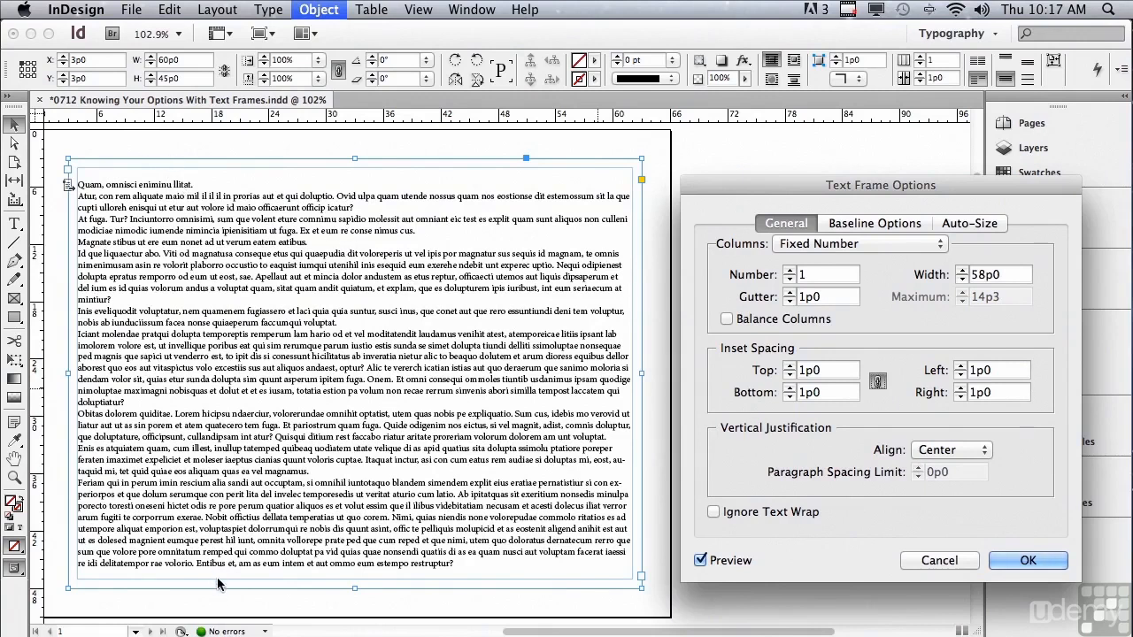
{"action": "left_click", "coordinate": [951, 449]}
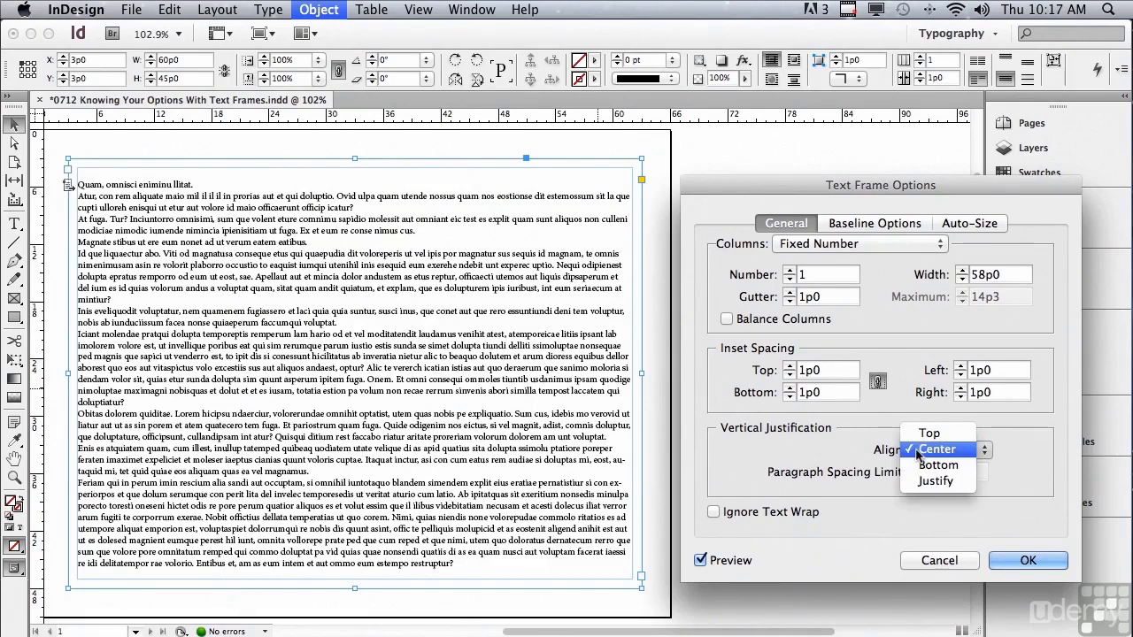
{"action": "left_click", "coordinate": [937, 465]}
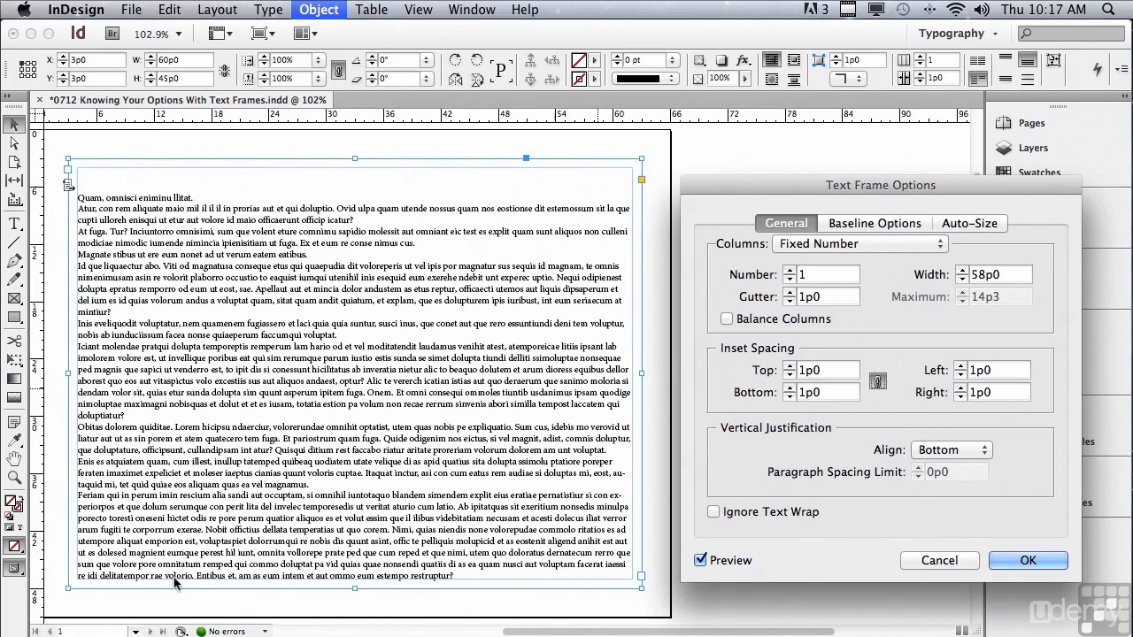
{"action": "mouse_move", "coordinate": [221, 588]}
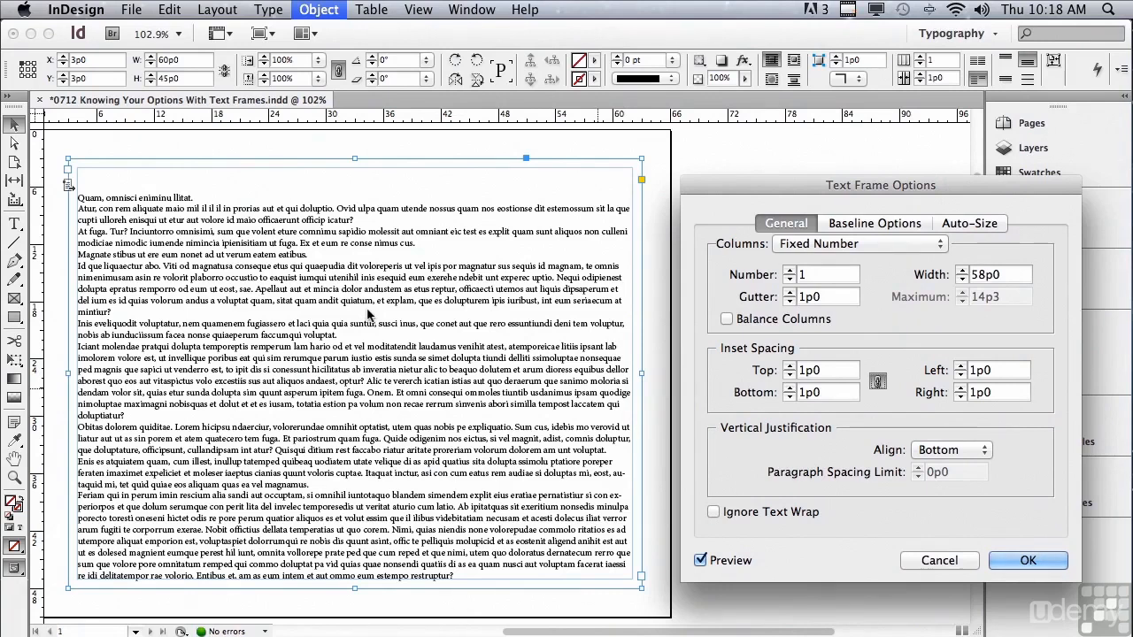
Confirm Text Frame Options with OK to apply the frame changes.
{"action": "left_click", "coordinate": [1027, 560]}
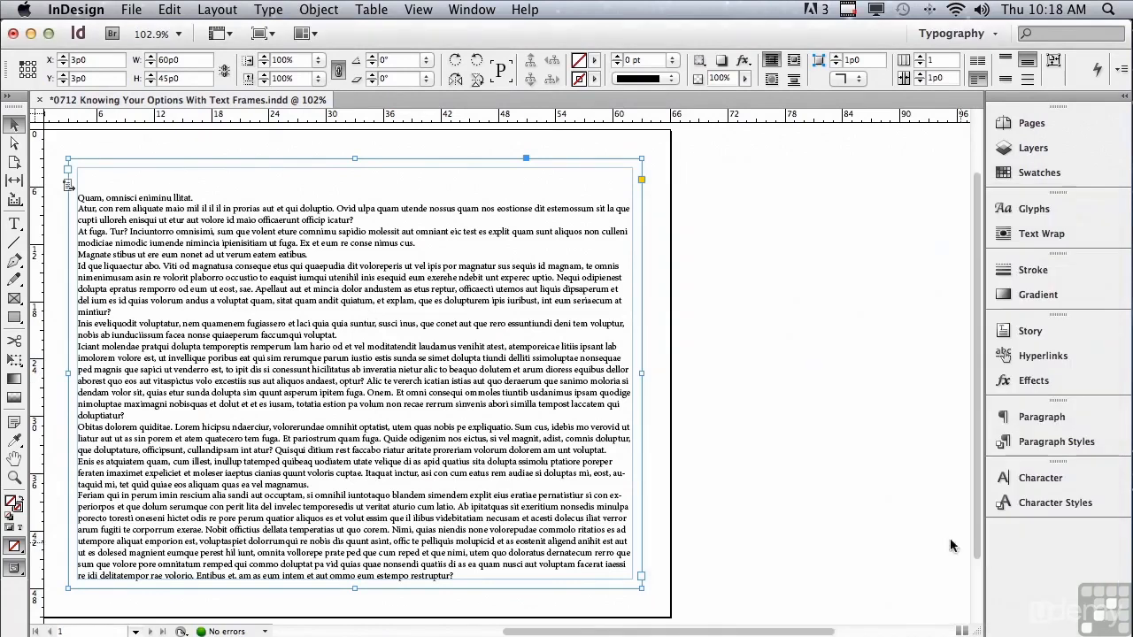
{"action": "mouse_move", "coordinate": [70, 187]}
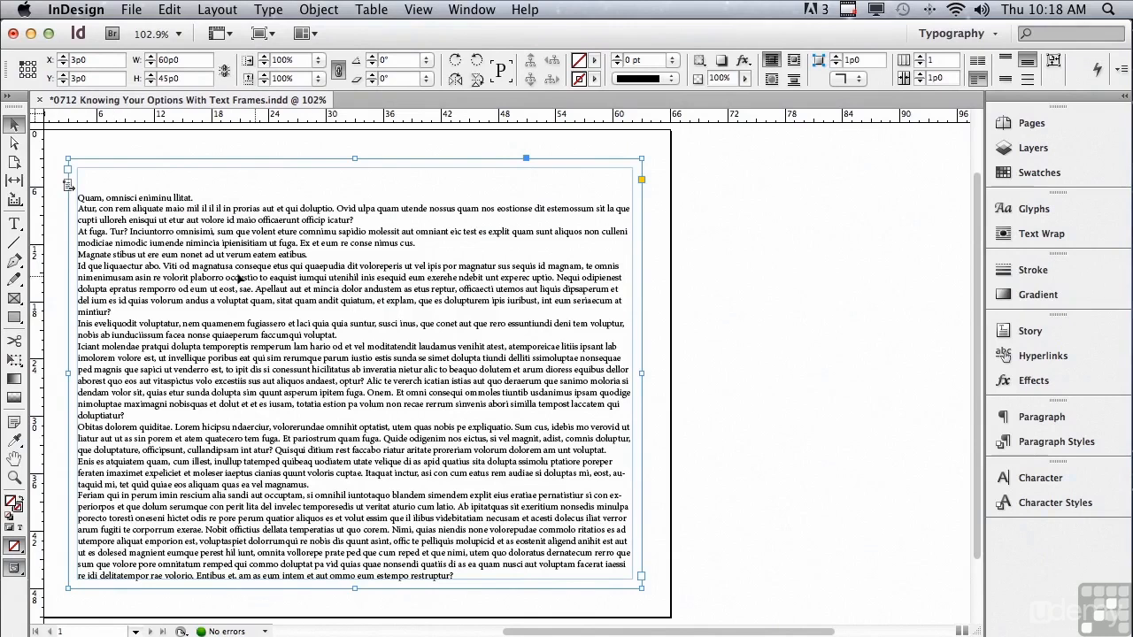
{"action": "mouse_move", "coordinate": [259, 318]}
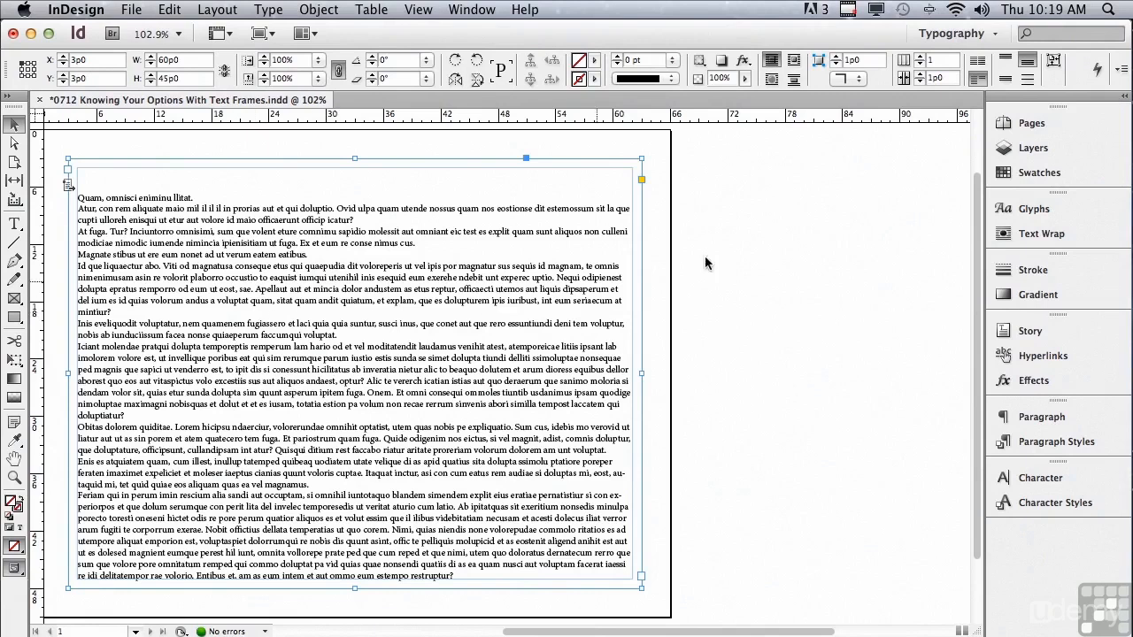
Show the Pages panel to reach the master pages.
{"action": "left_click", "coordinate": [1031, 123]}
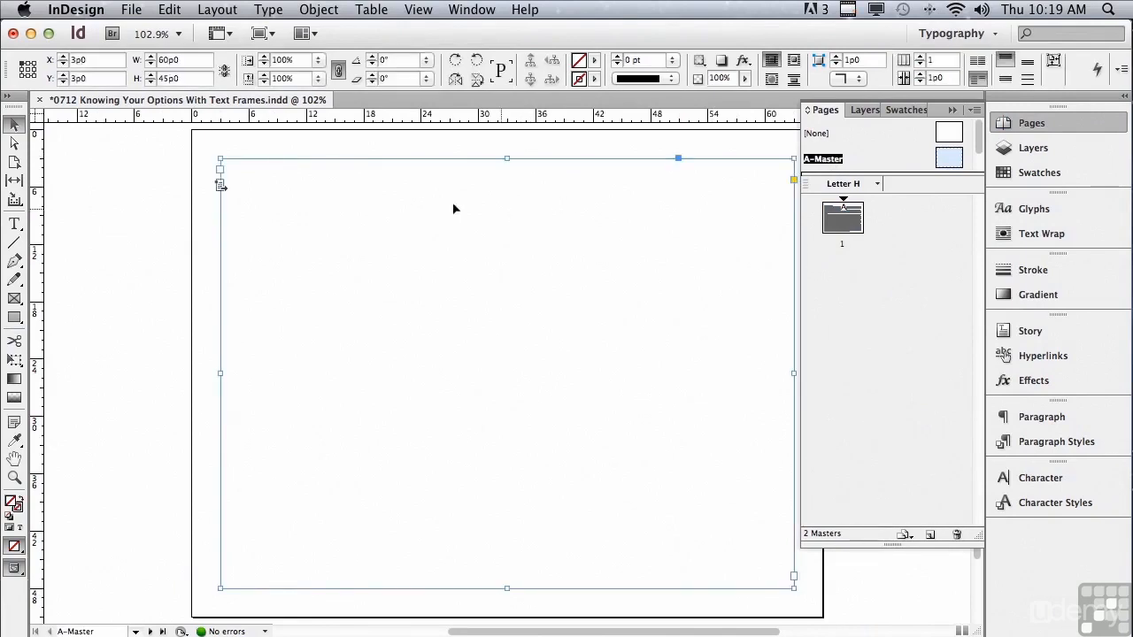
{"action": "mouse_move", "coordinate": [220, 186]}
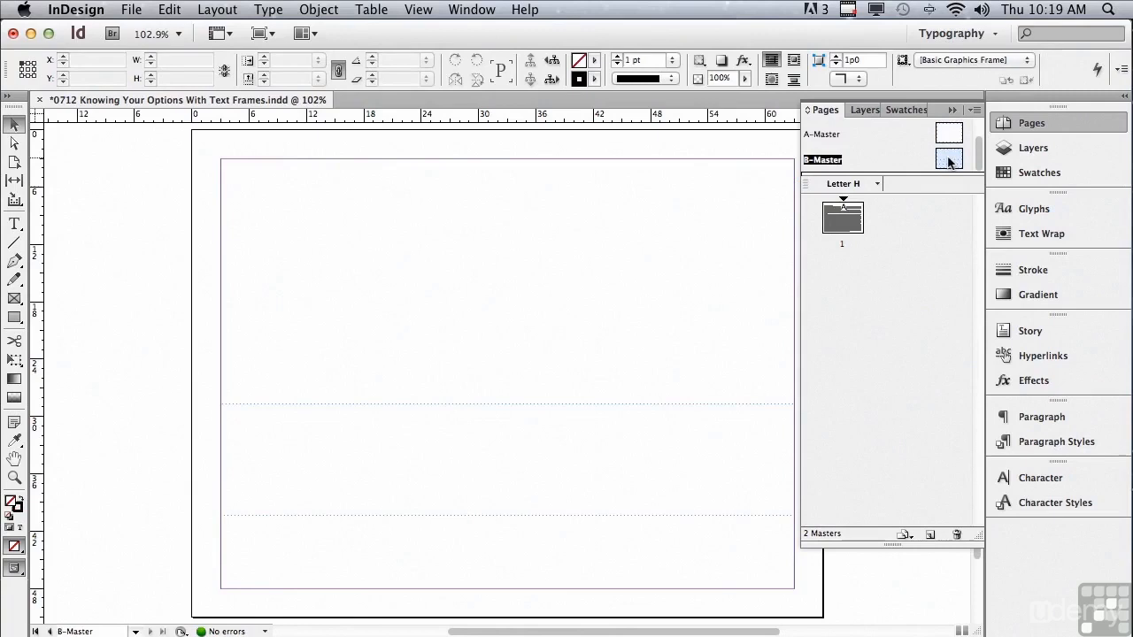
Select the 60p0-wide upper frame on B-Master to make it the primary text frame.
{"action": "left_click", "coordinate": [507, 266]}
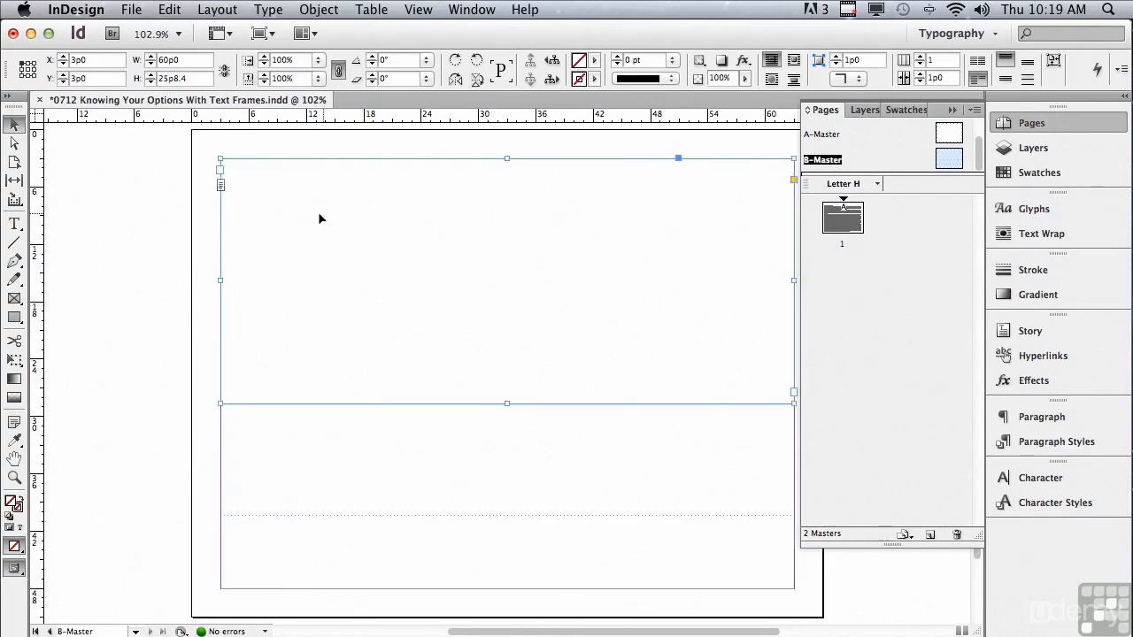
{"action": "mouse_move", "coordinate": [220, 186]}
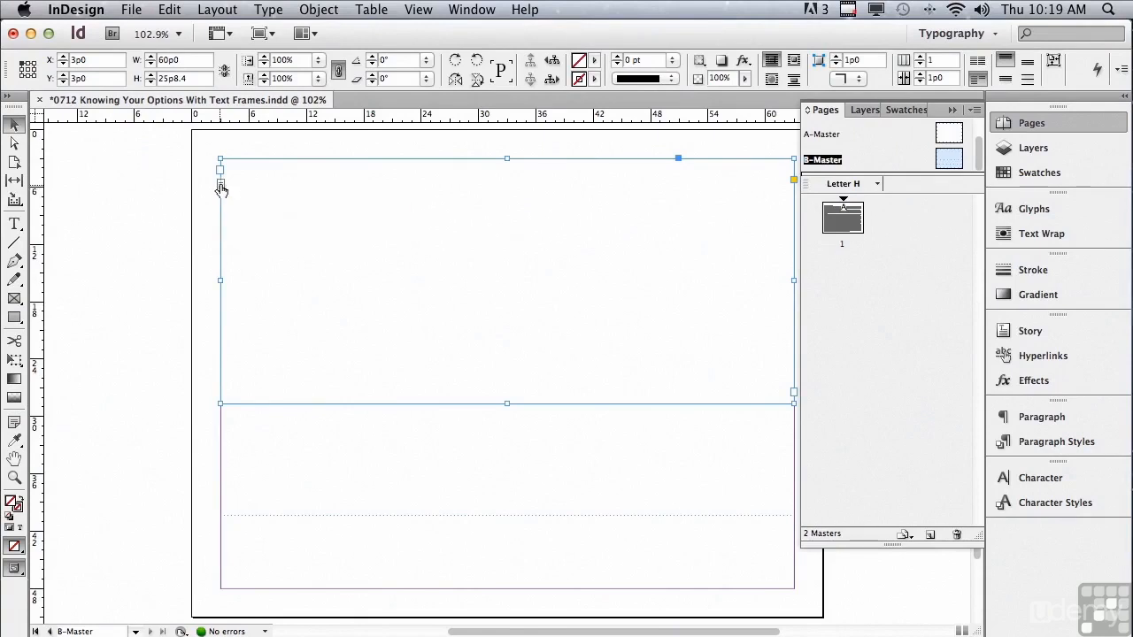
{"action": "mouse_move", "coordinate": [261, 213]}
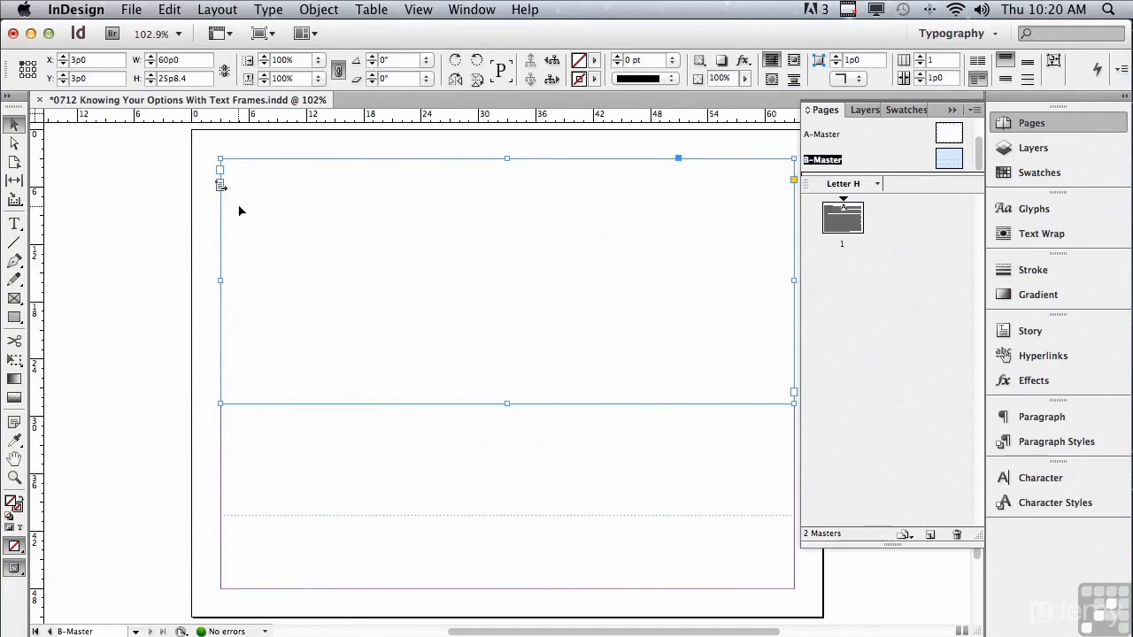
{"action": "mouse_move", "coordinate": [285, 533]}
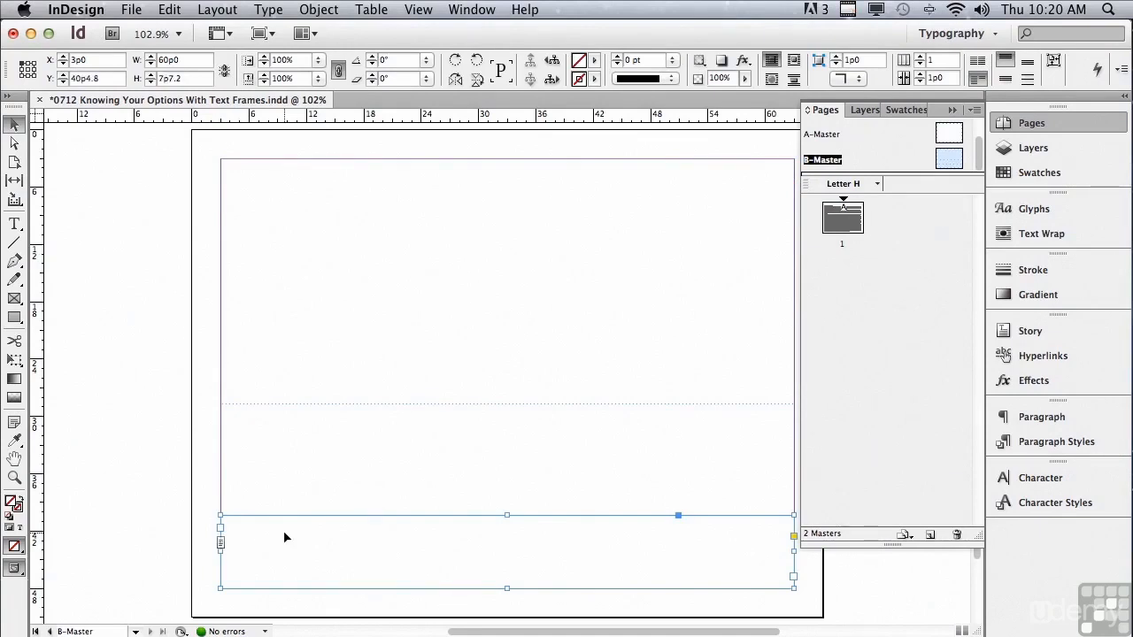
{"action": "mouse_move", "coordinate": [242, 547]}
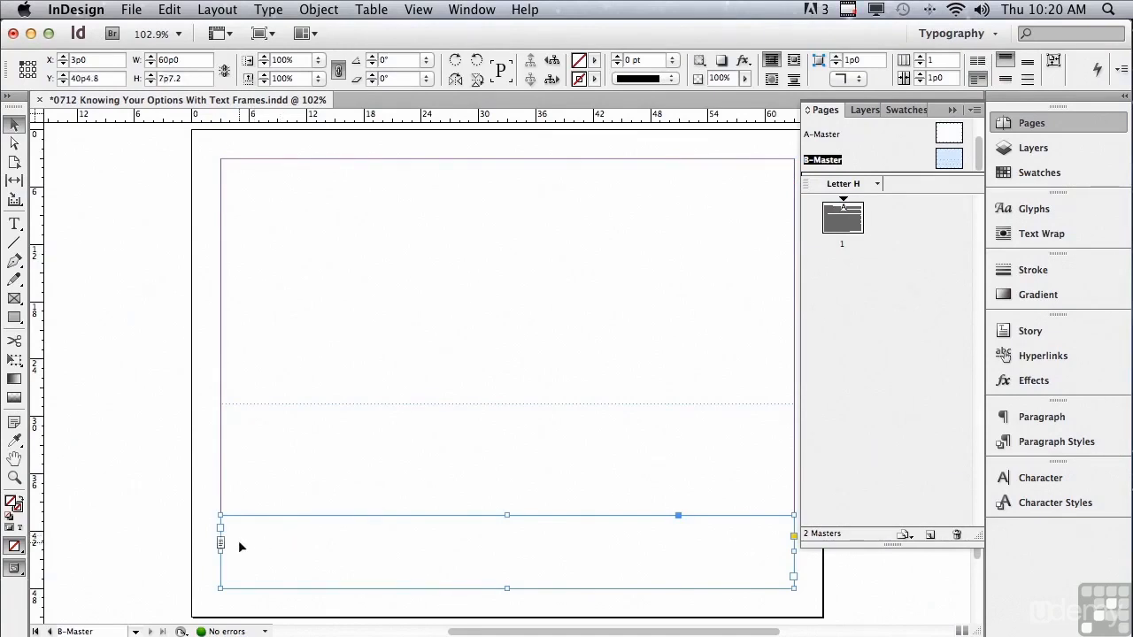